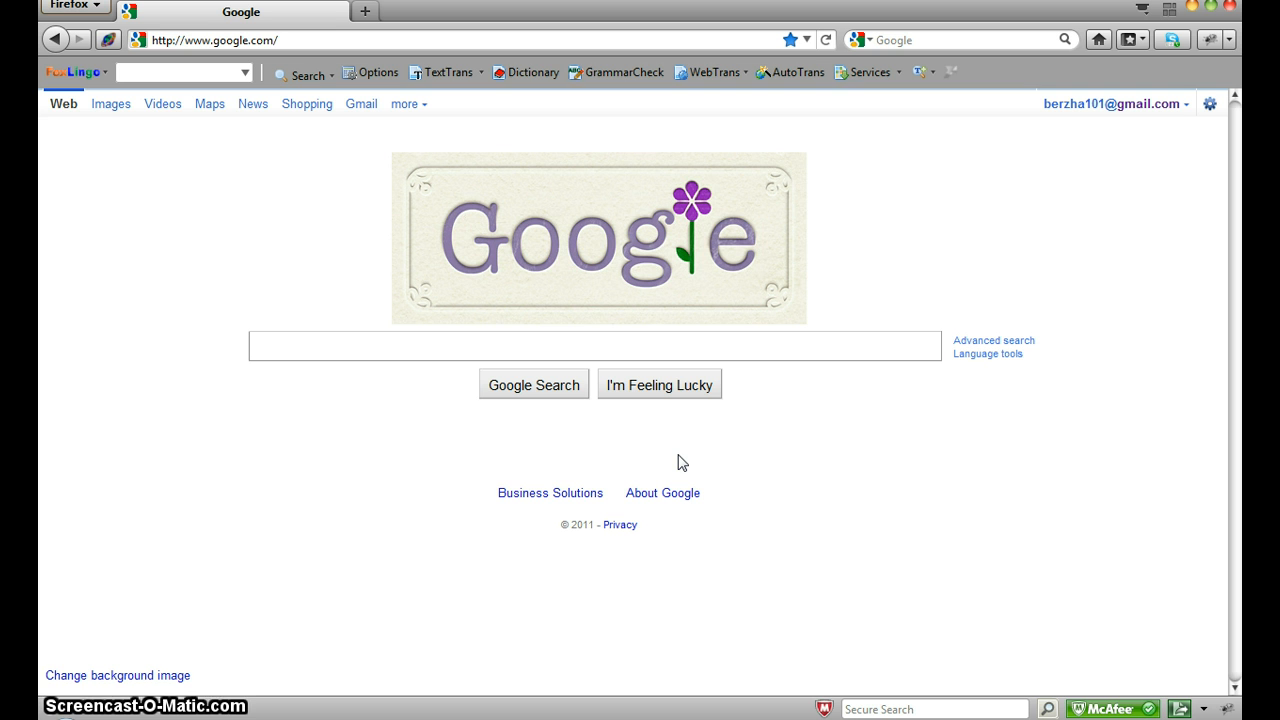
left_click(210, 40)
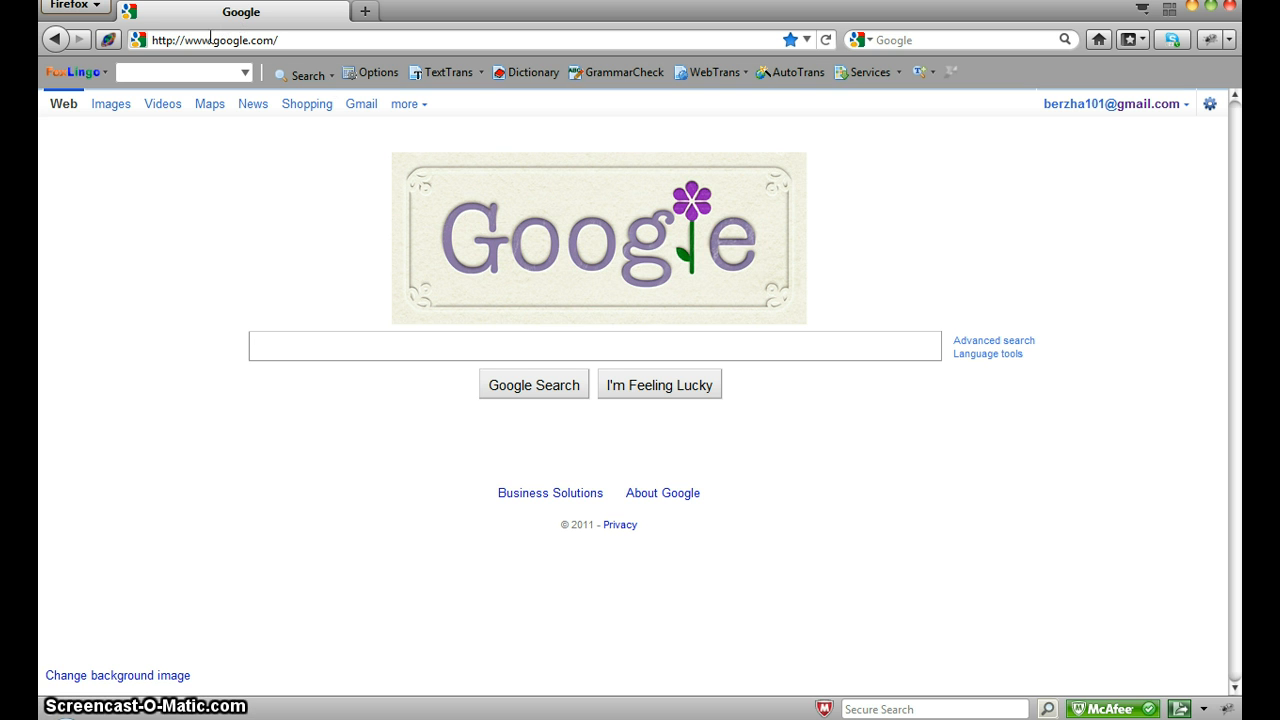
left_click(210, 40)
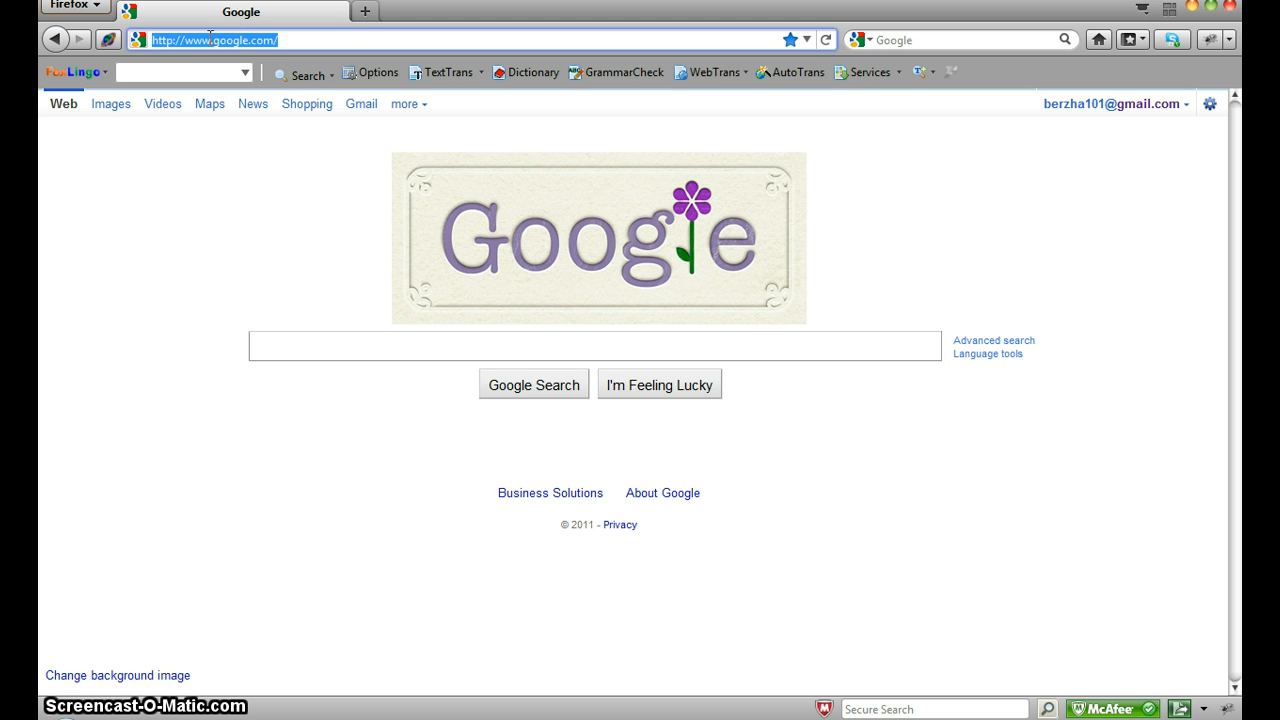
type("sogoug")
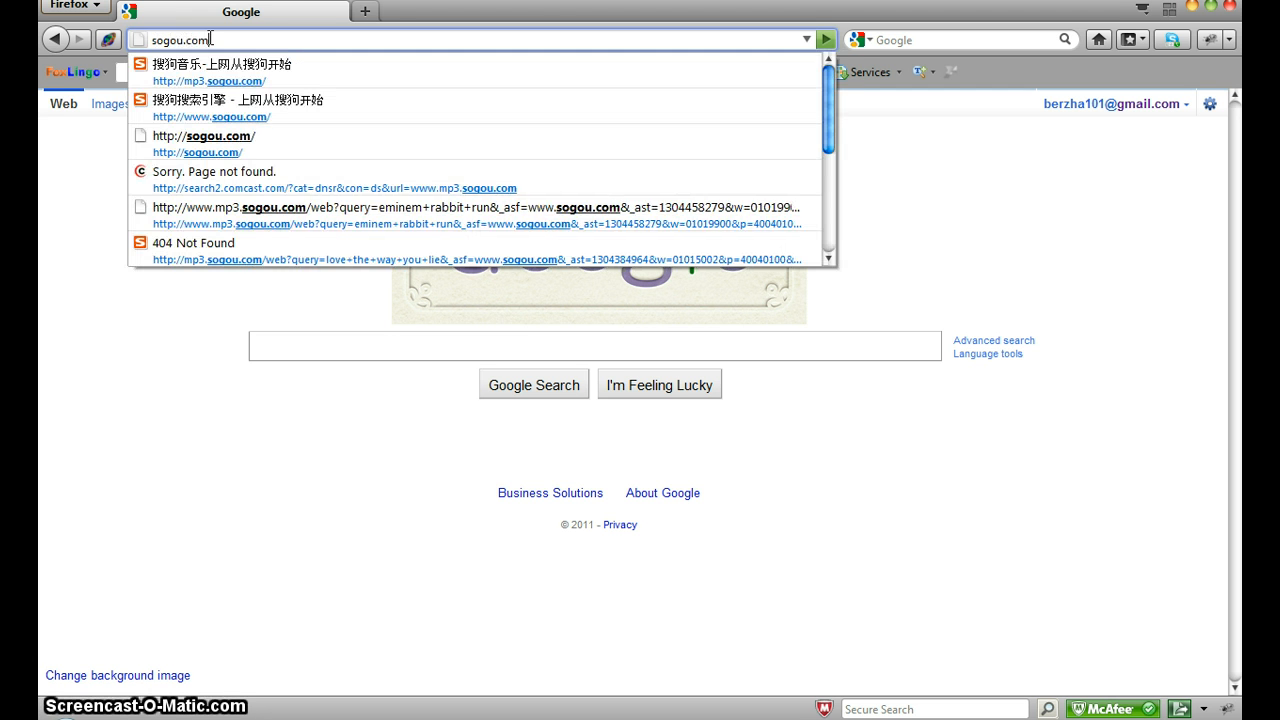
left_click(240, 108)
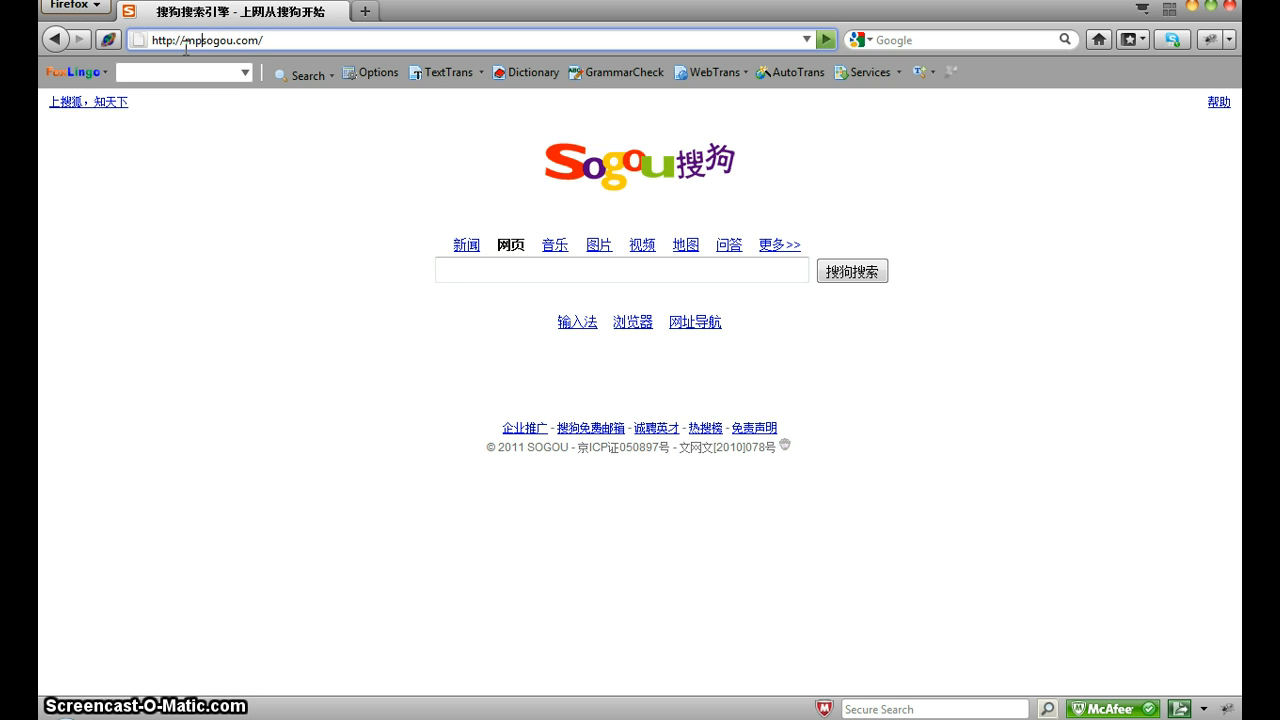
Load mp3.sogou.com, select the mp3 filter, and enter 'sweet child o' mine guns n roses'.
type("3.")
key("Return")
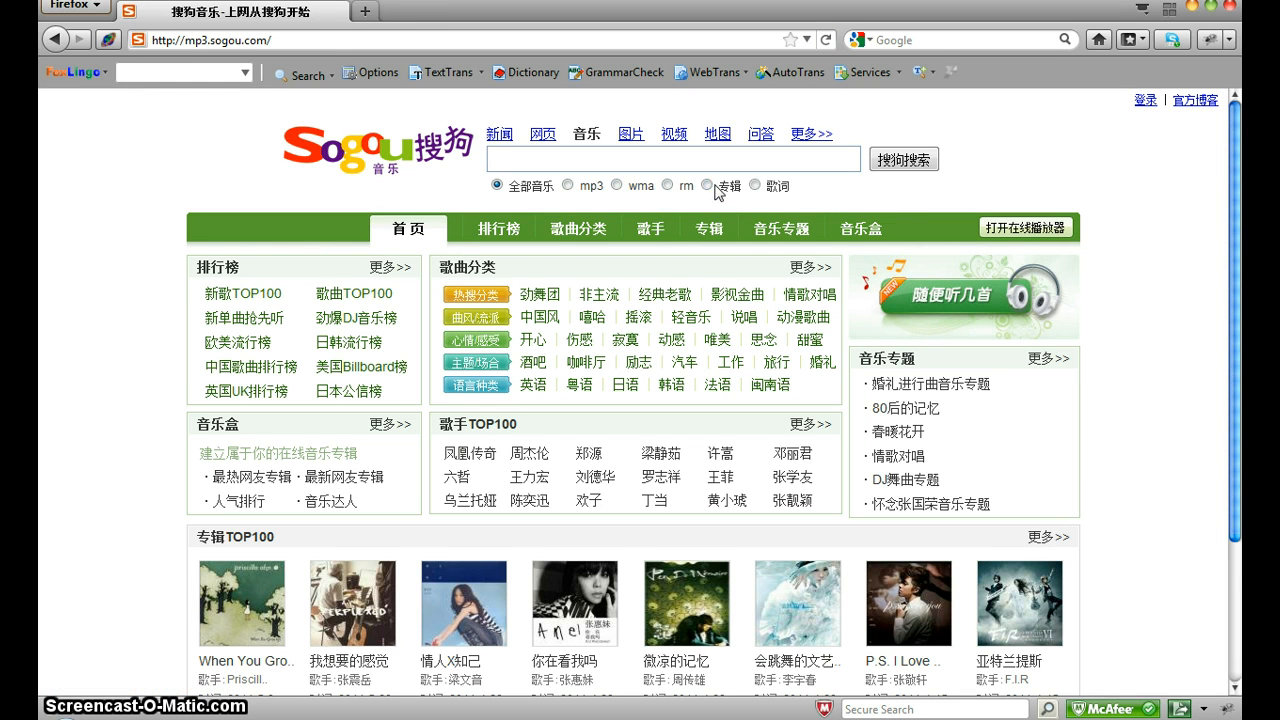
mouse_move(490, 529)
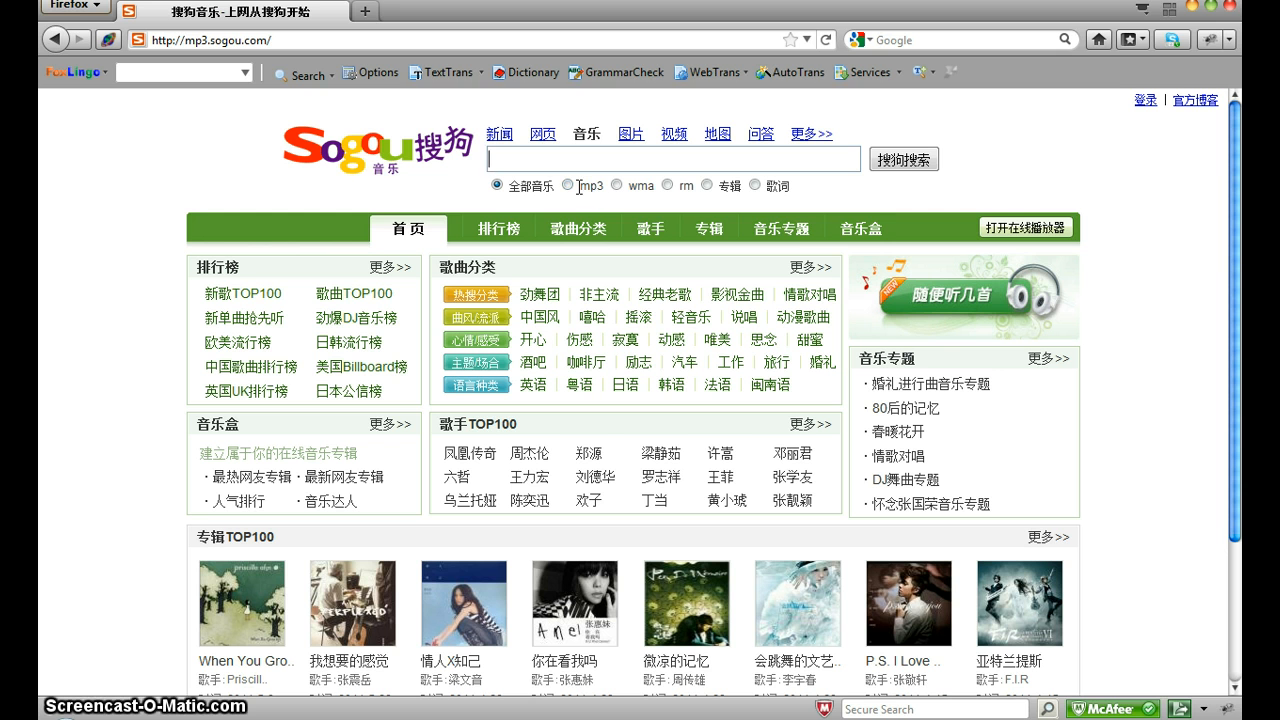
left_click(567, 185)
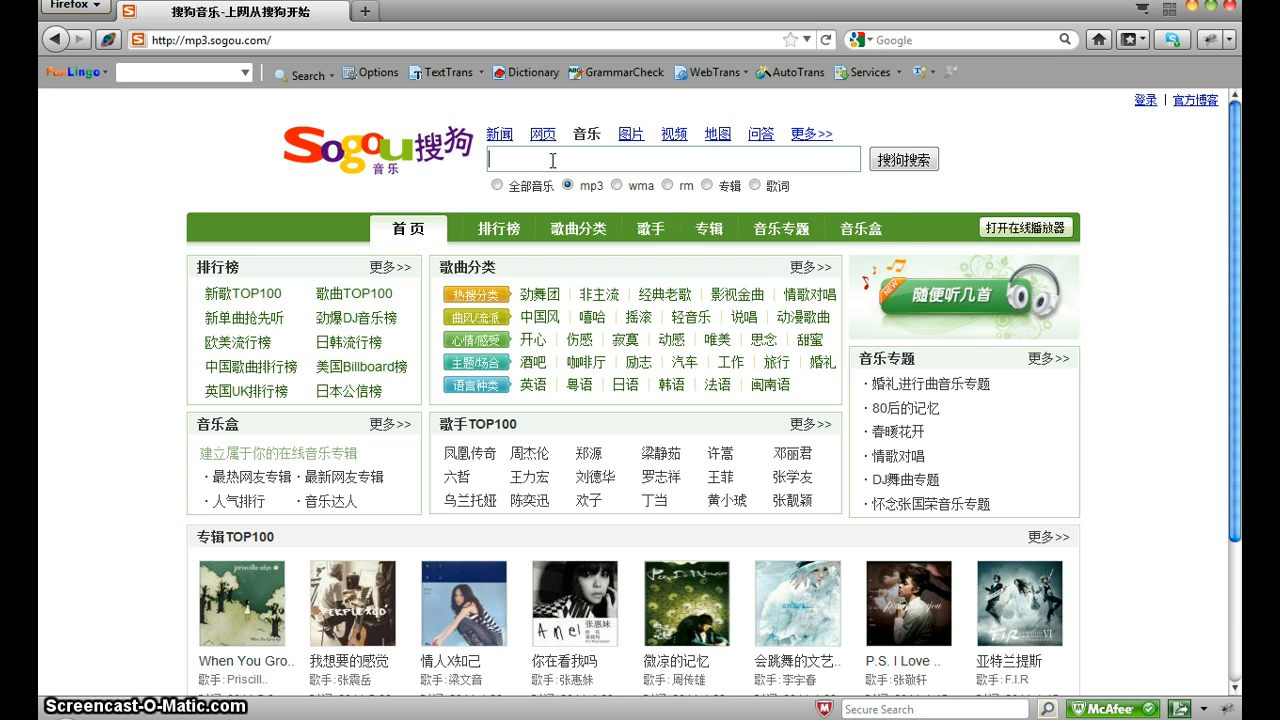
type("s")
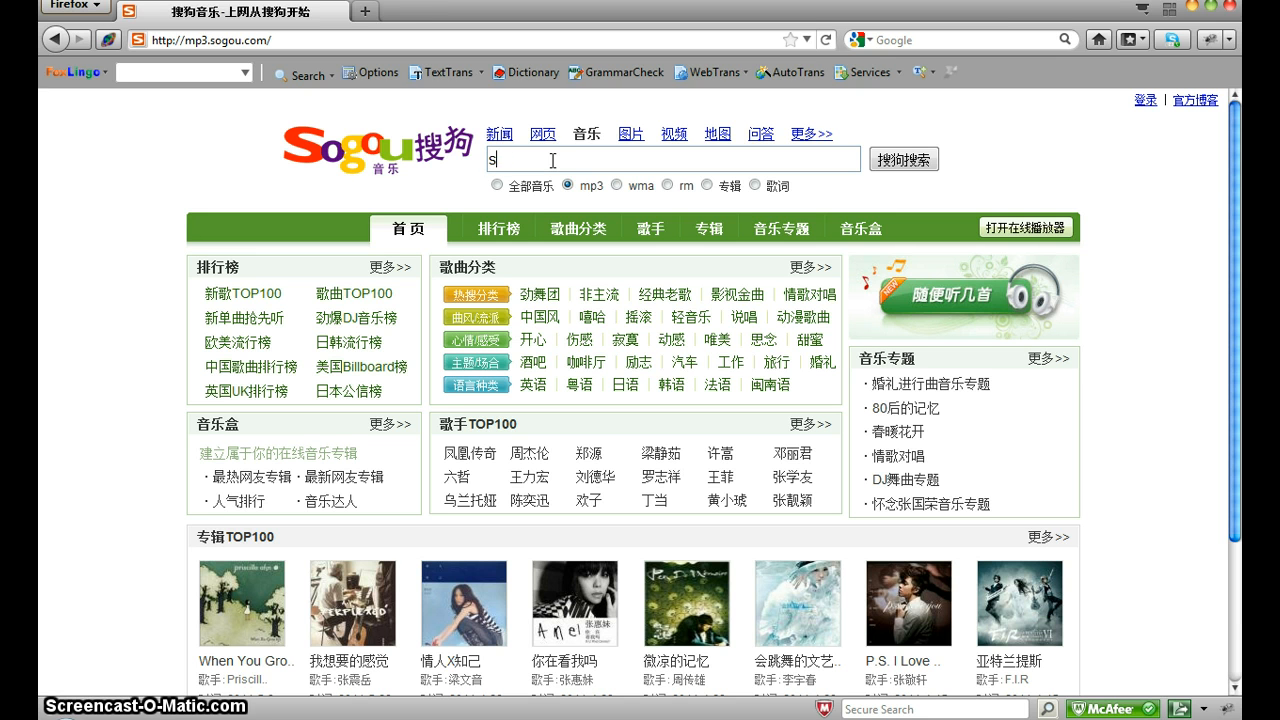
type("weet")
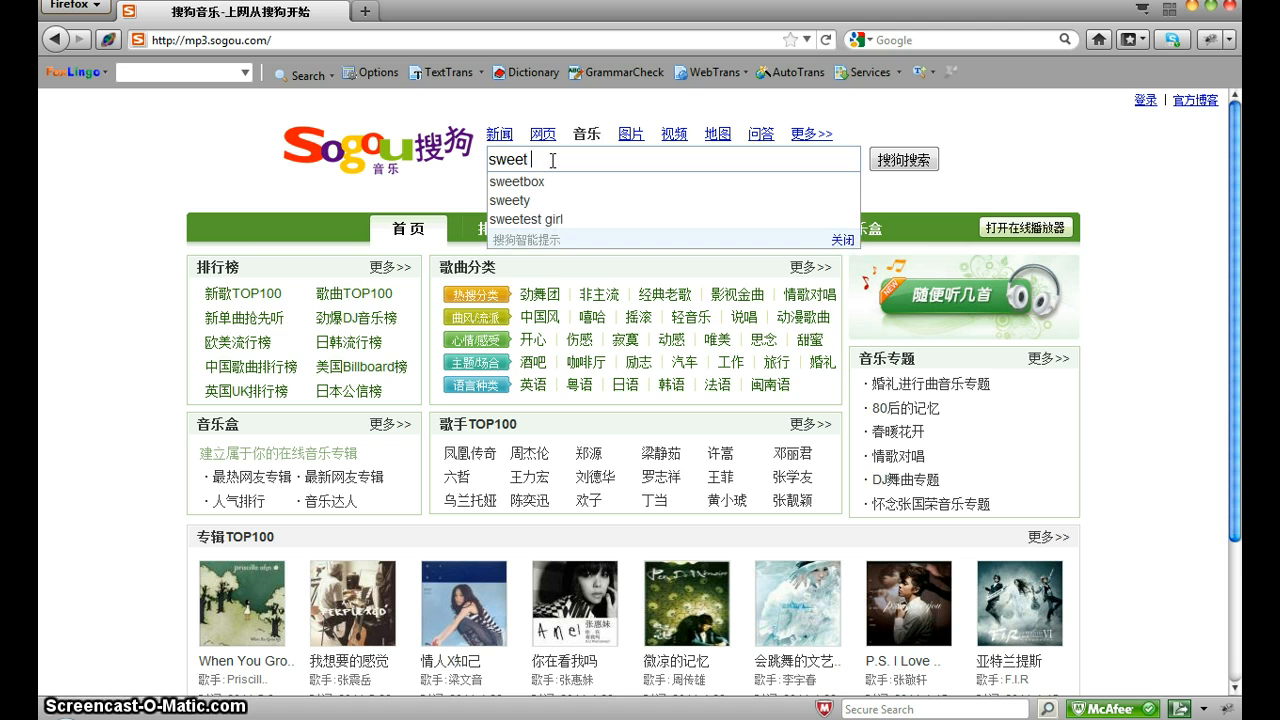
type("child of")
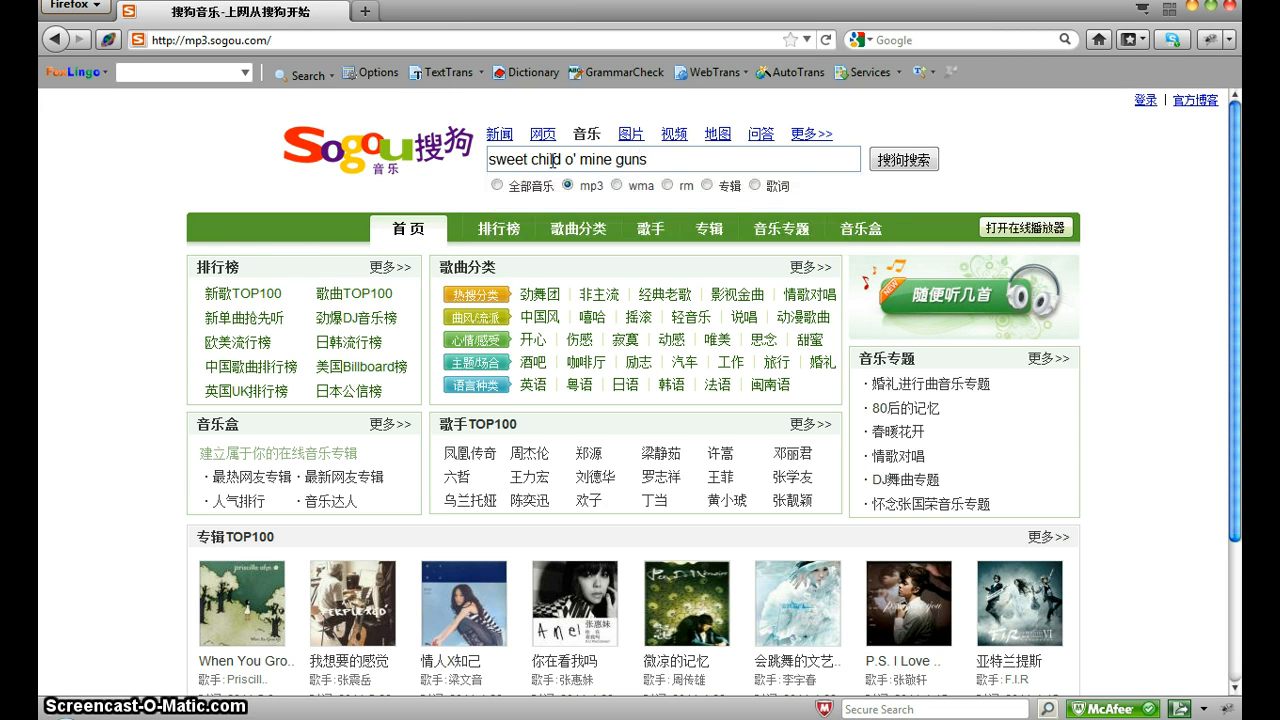
type("n")
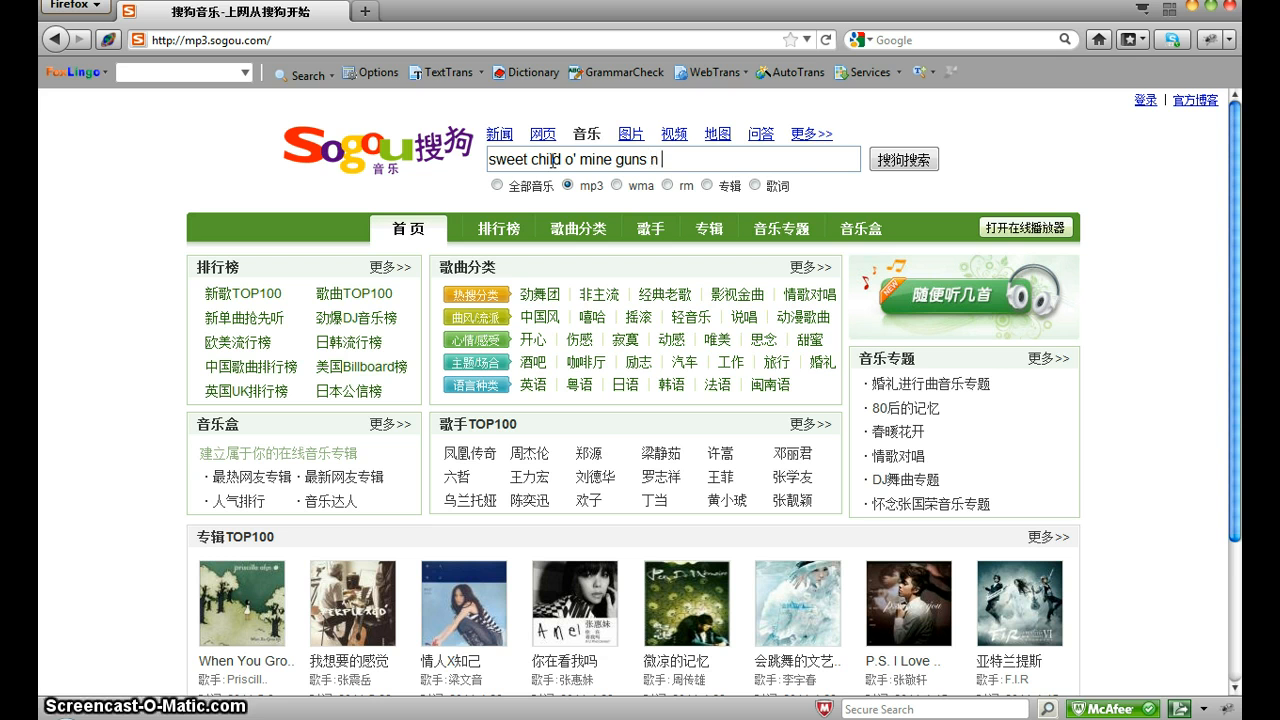
type("roses")
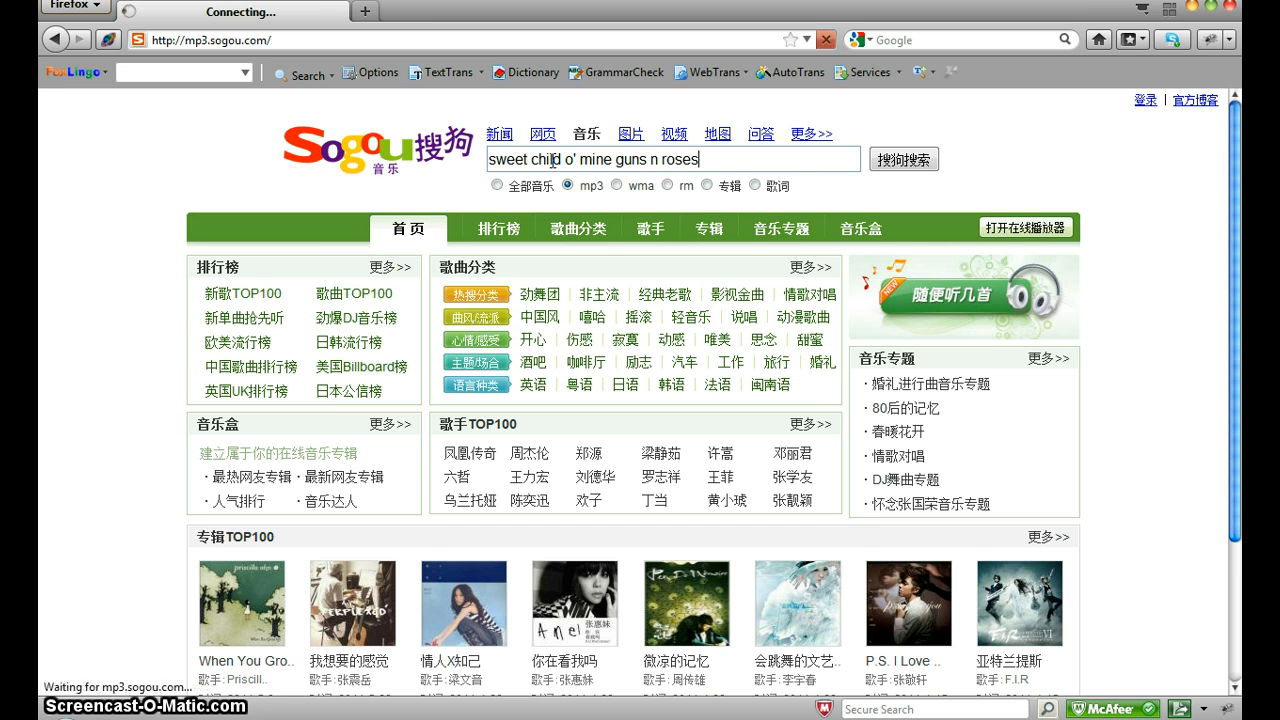
Search and browse the 391 mp3 results for Sweet Child O' Mine by Guns N'Roses.
left_click(901, 159)
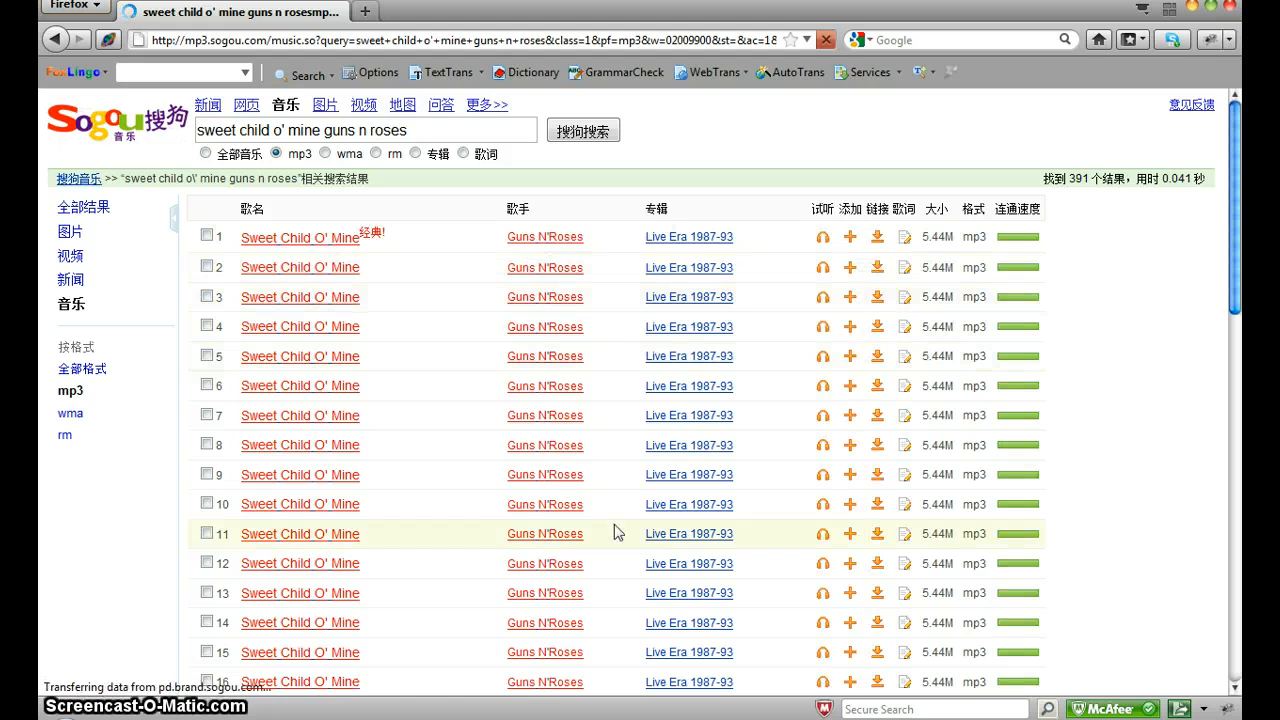
scroll("down", 3)
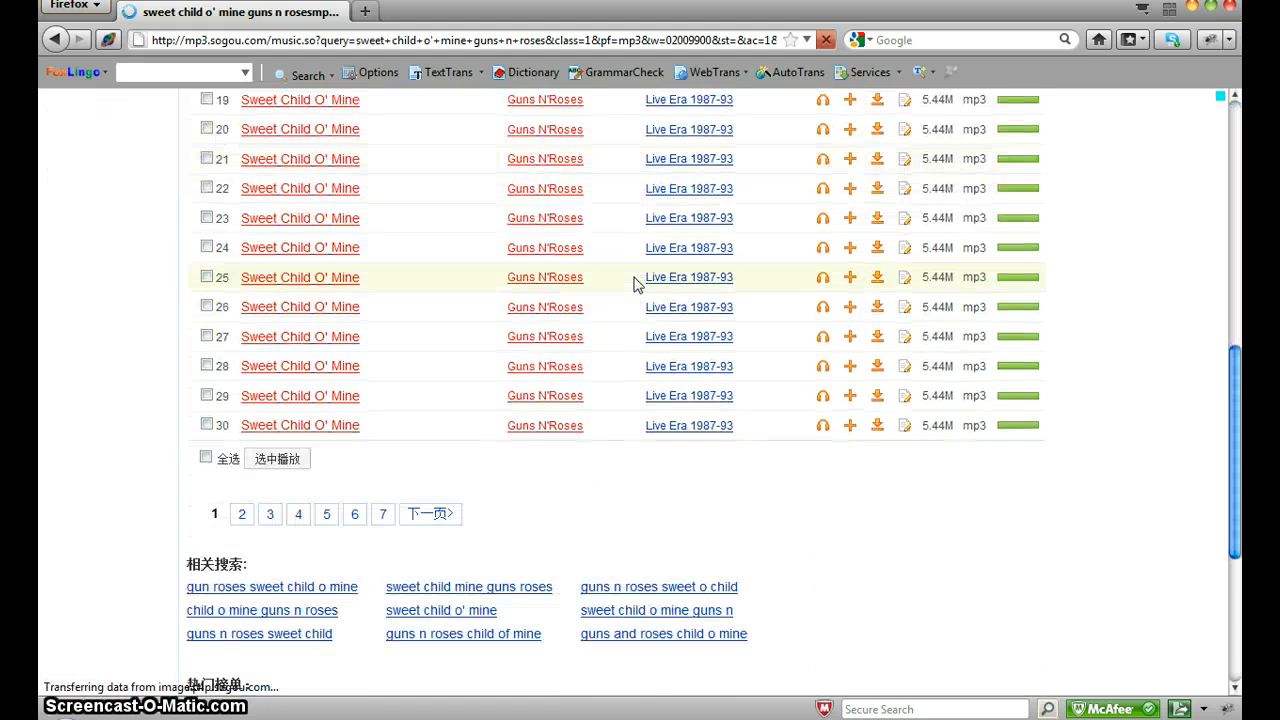
scroll("up", 3)
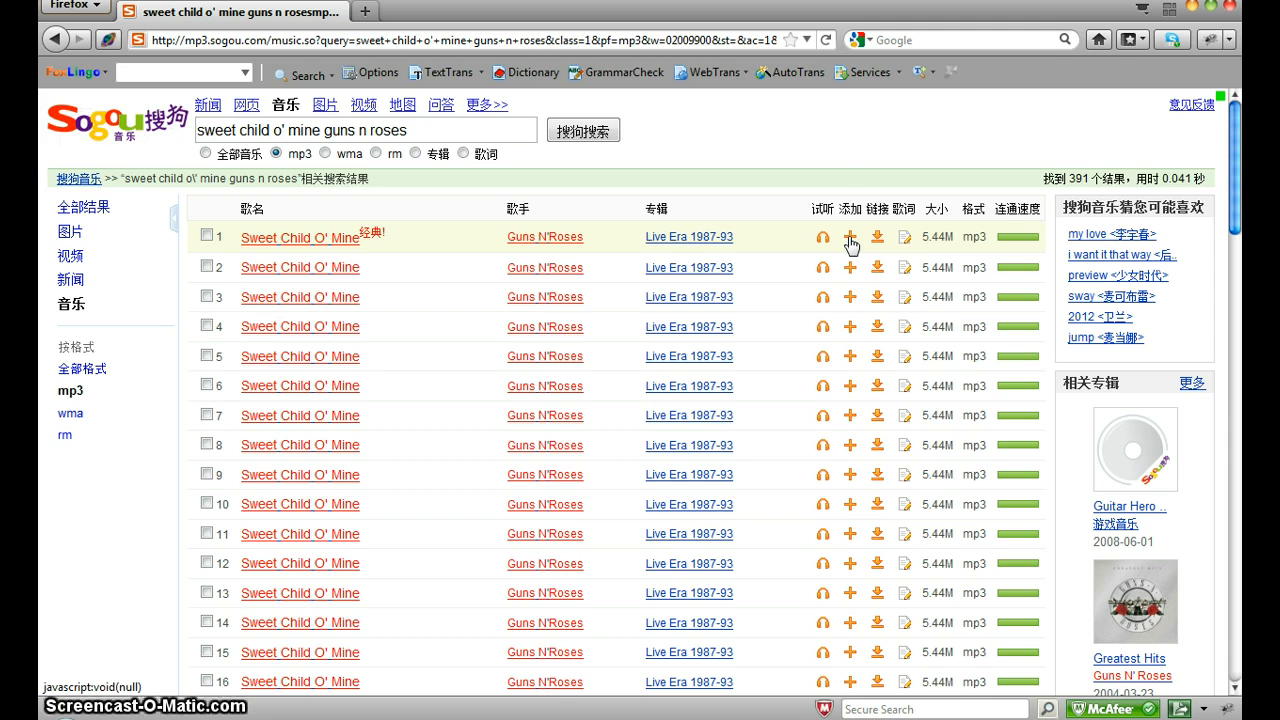
left_click(822, 237)
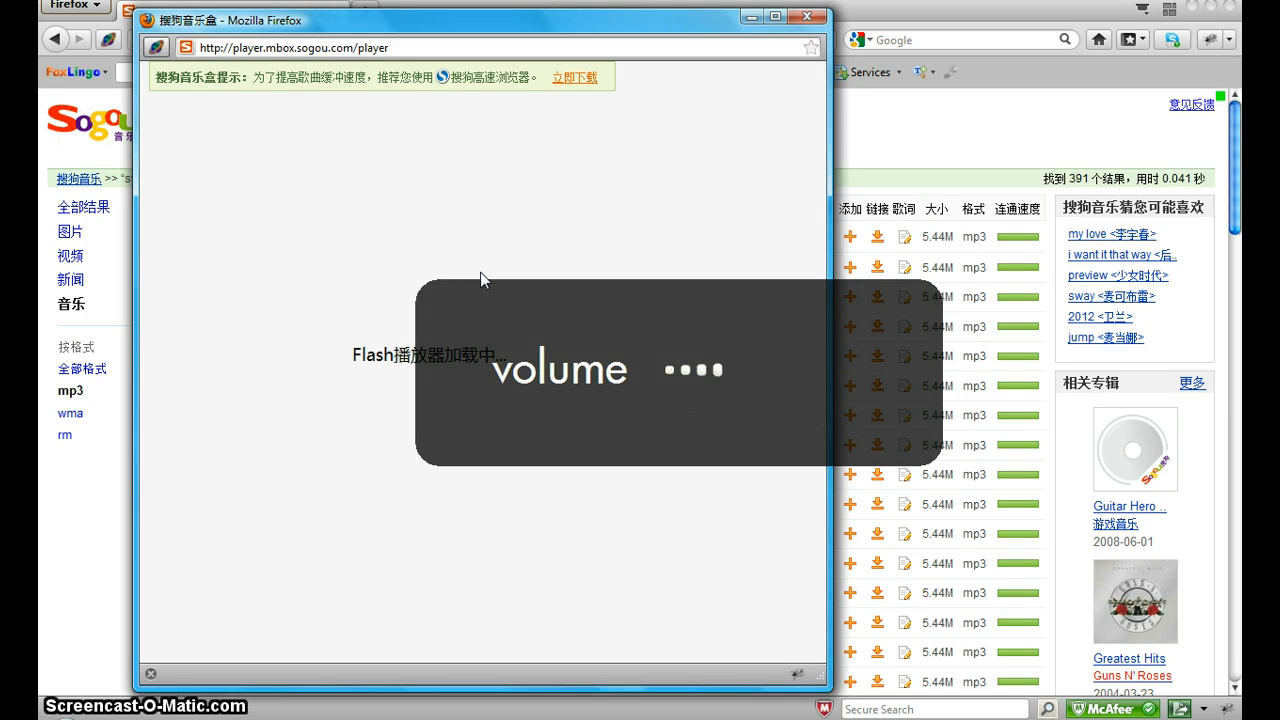
mouse_move(571, 77)
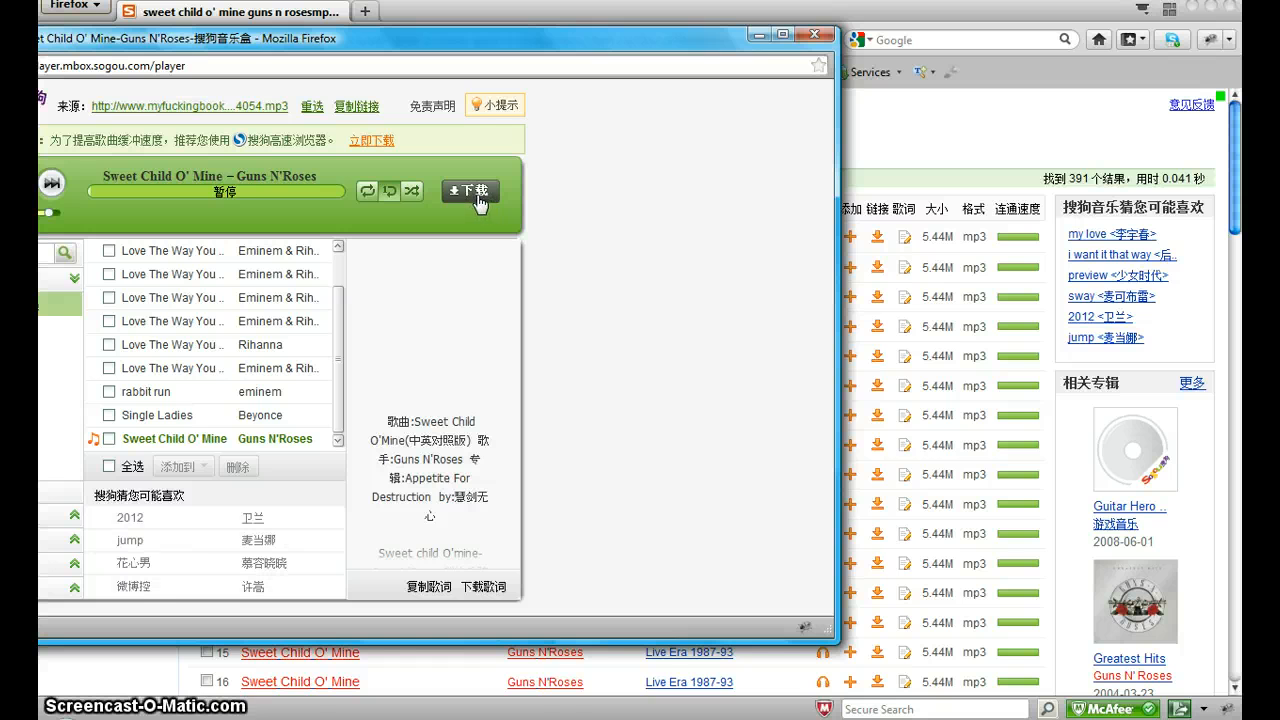
mouse_move(816, 35)
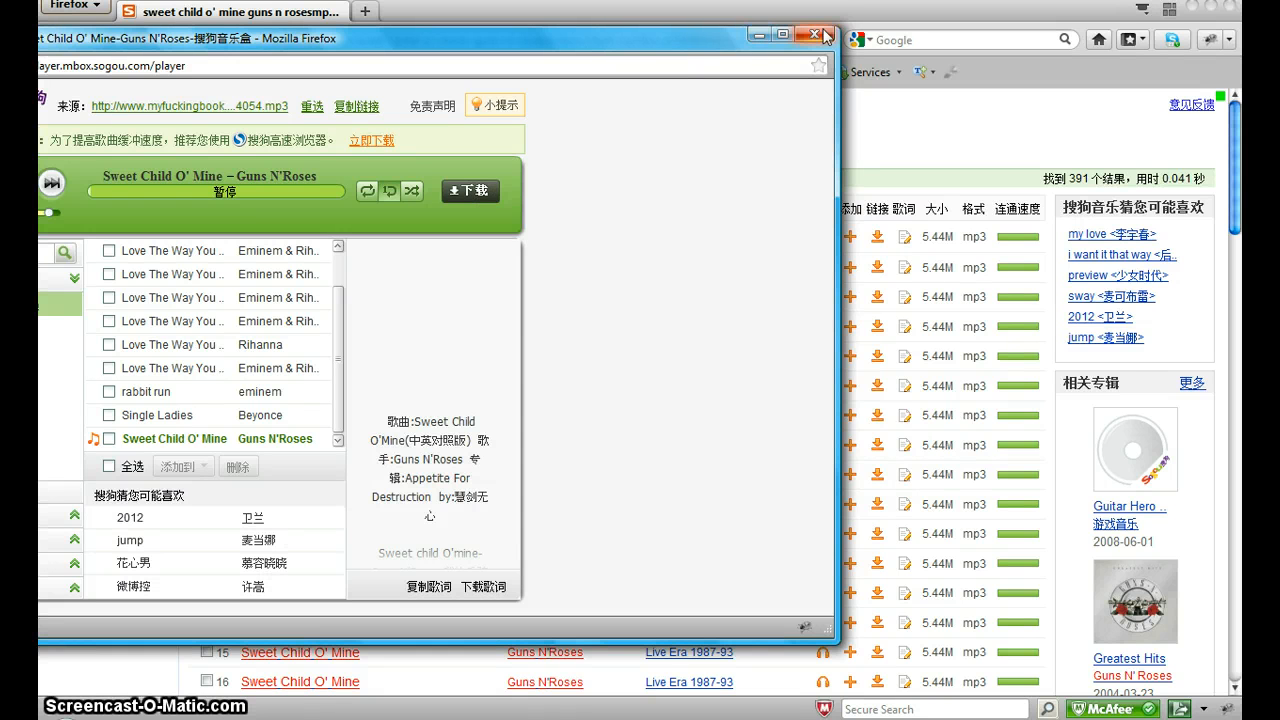
left_click(816, 35)
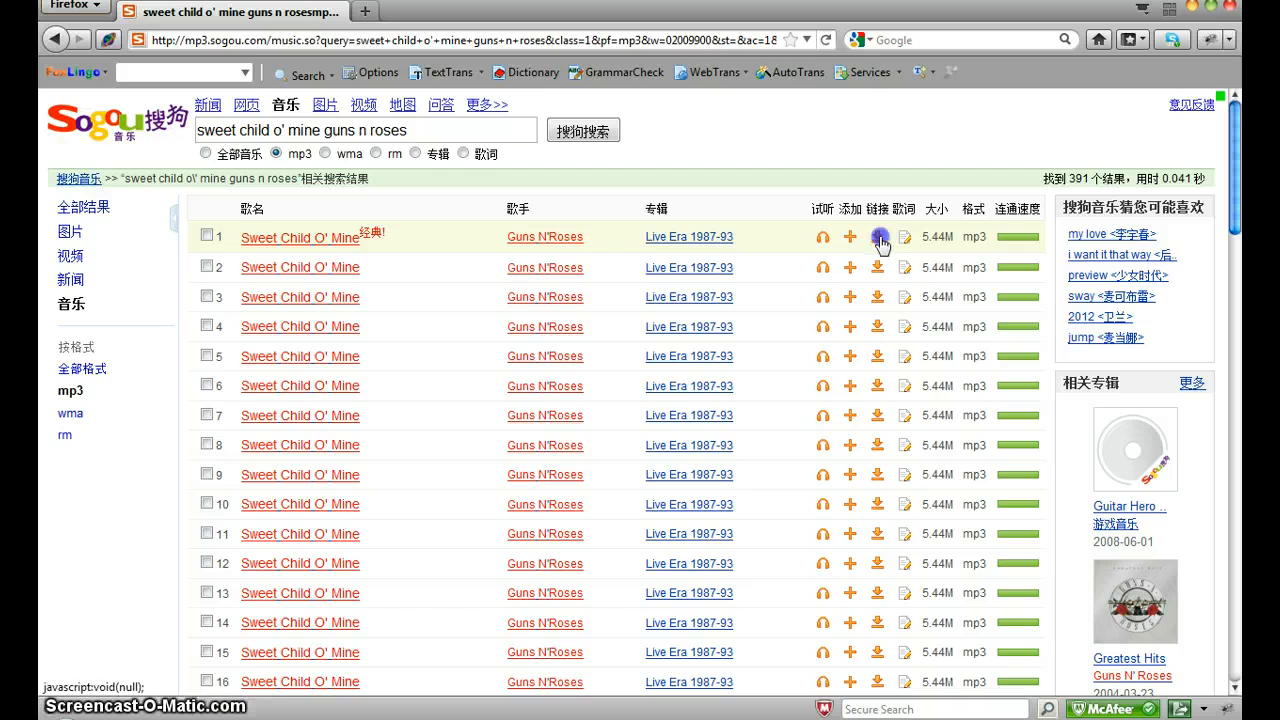
Open the first result's download page and choose Save Link As on its download link.
left_click(877, 237)
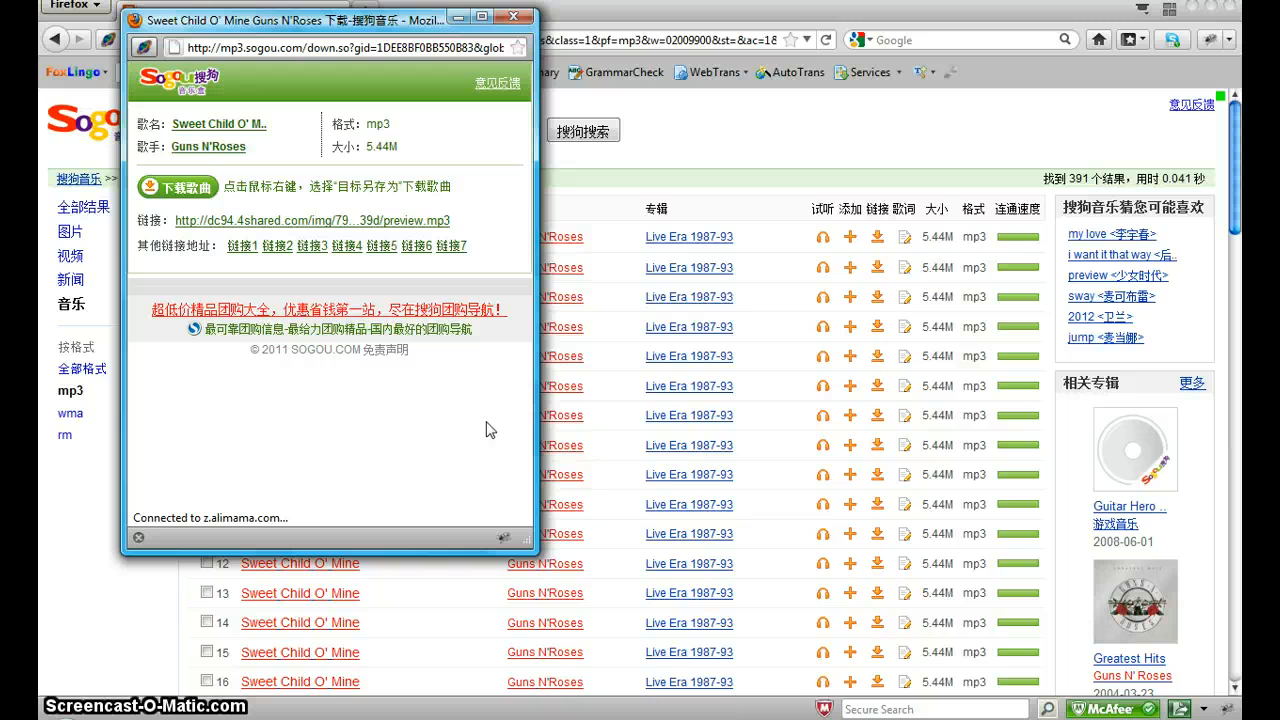
mouse_move(345, 228)
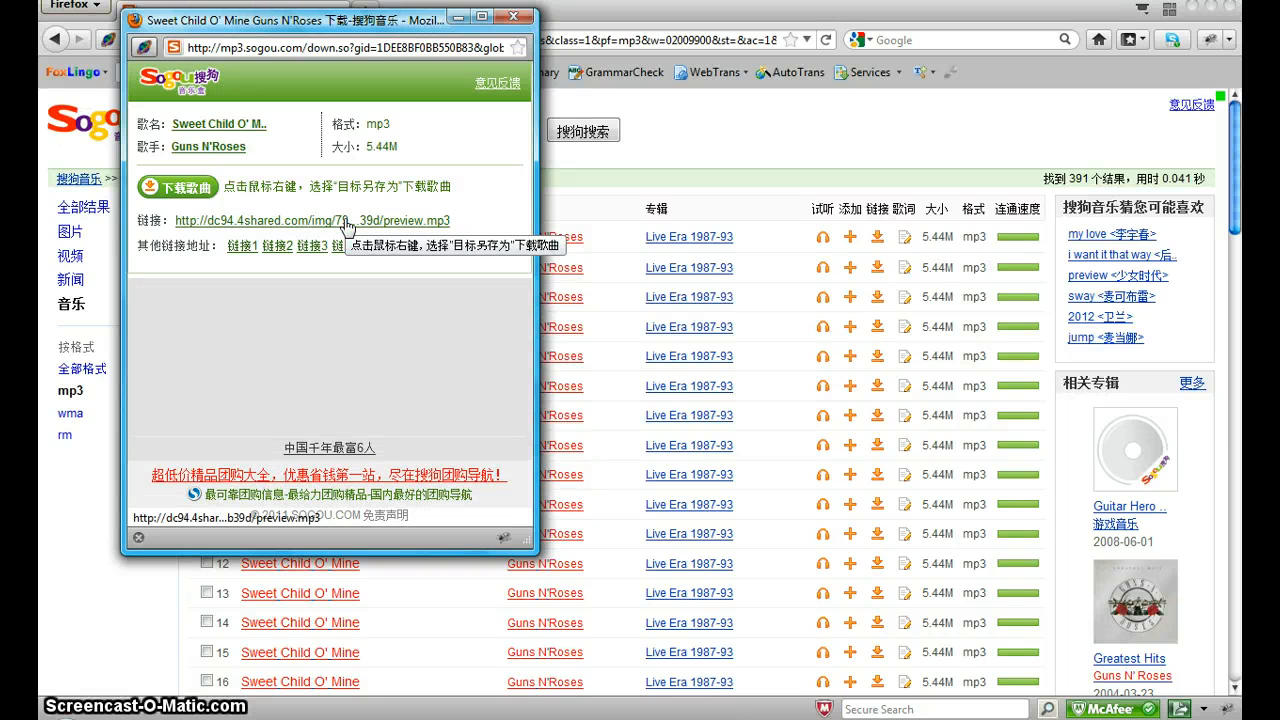
right_click(308, 220)
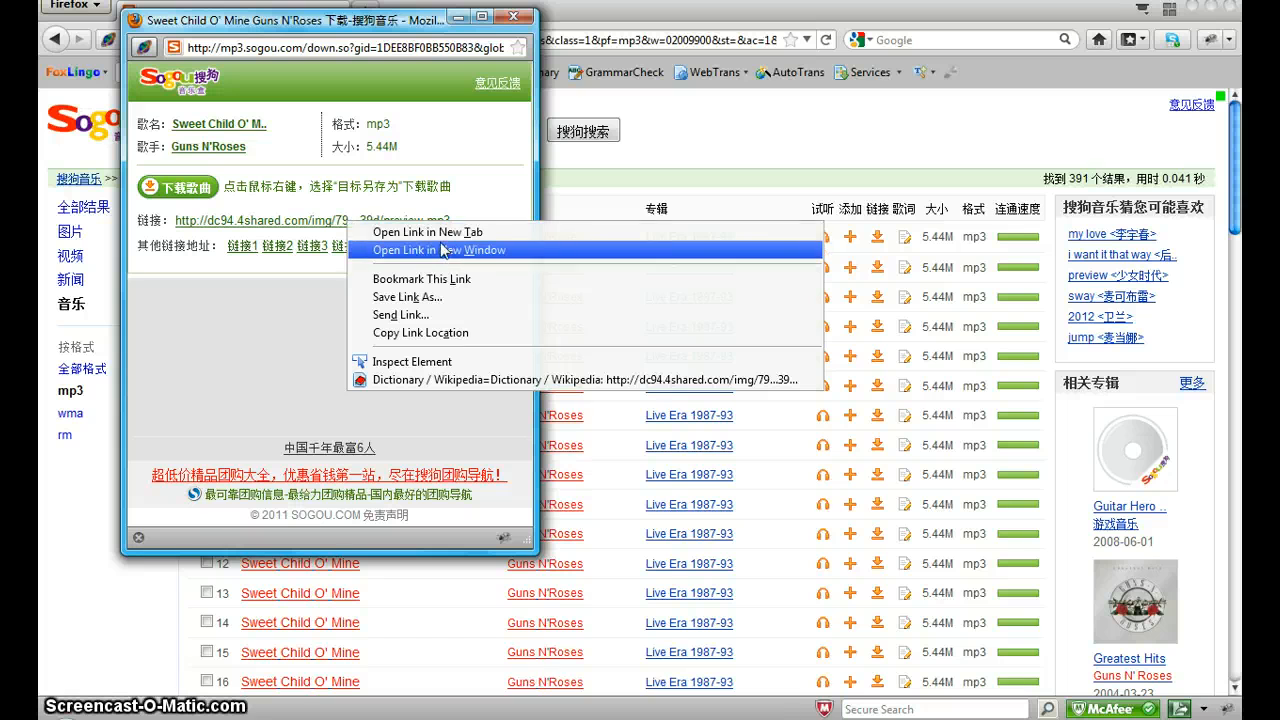
mouse_move(420, 275)
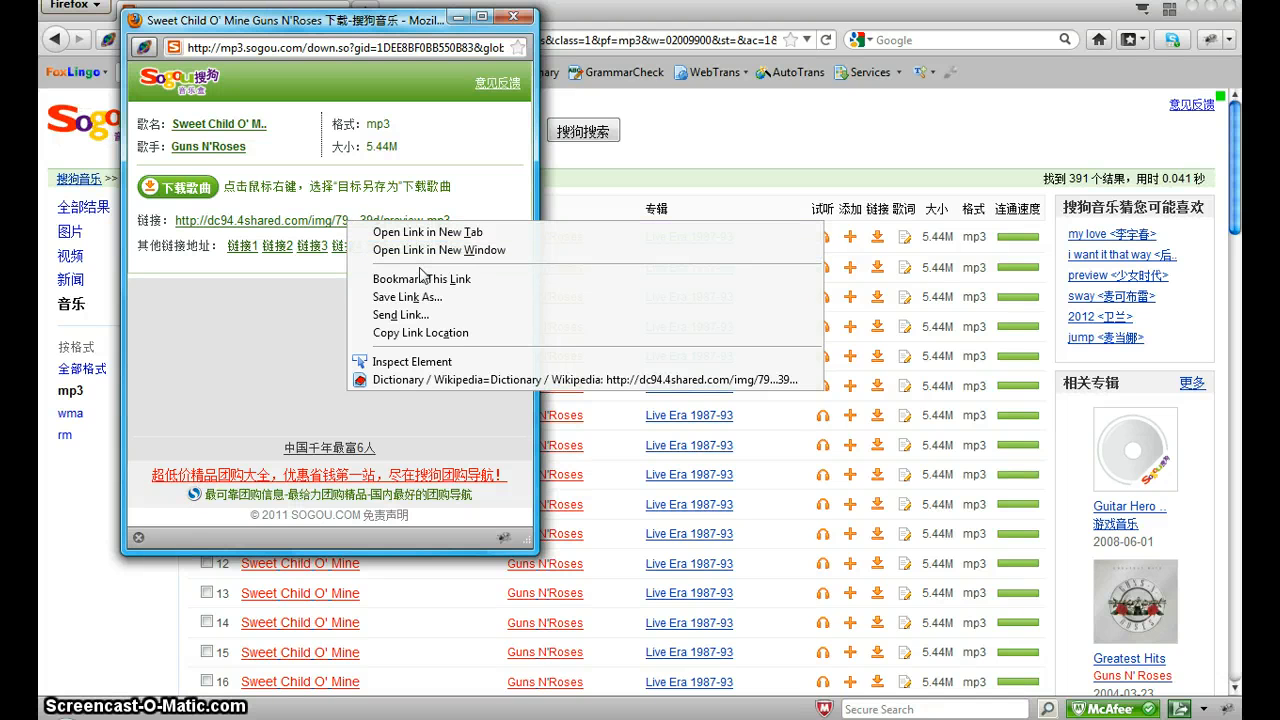
left_click(444, 293)
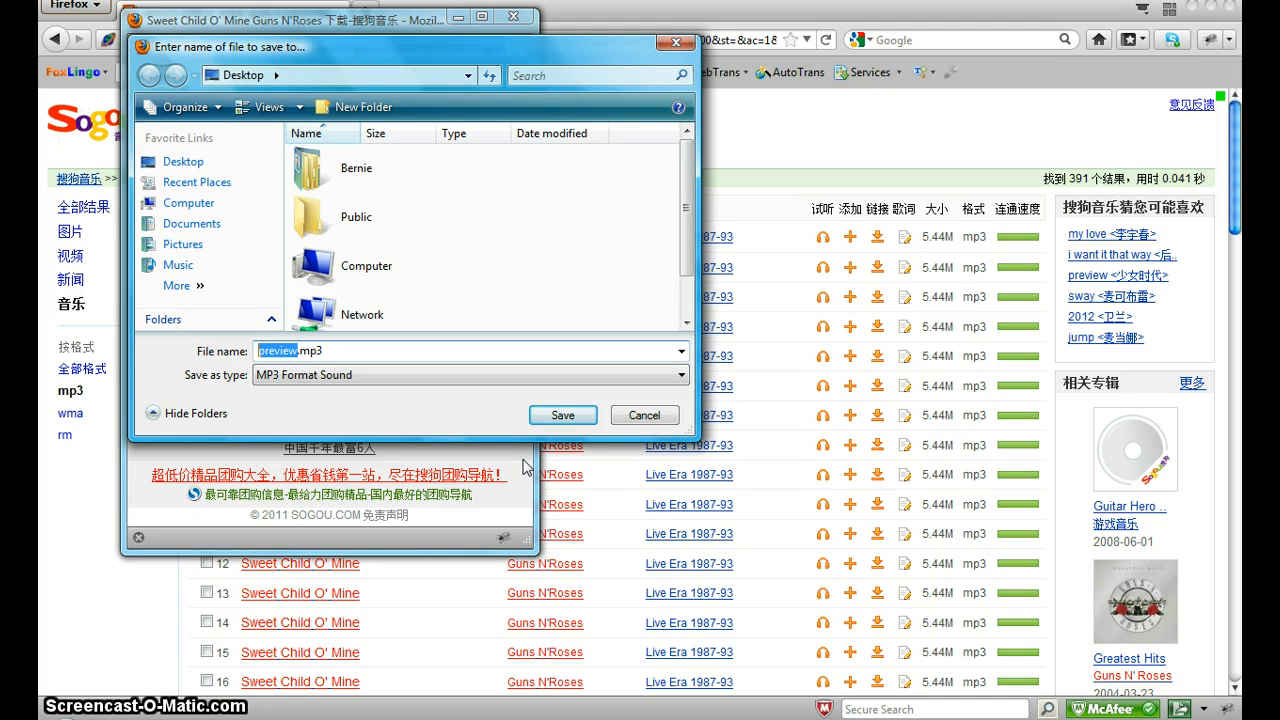
Name the file 'sweet child o mine.mp3' and save it to the Desktop.
type("swe.mp3")
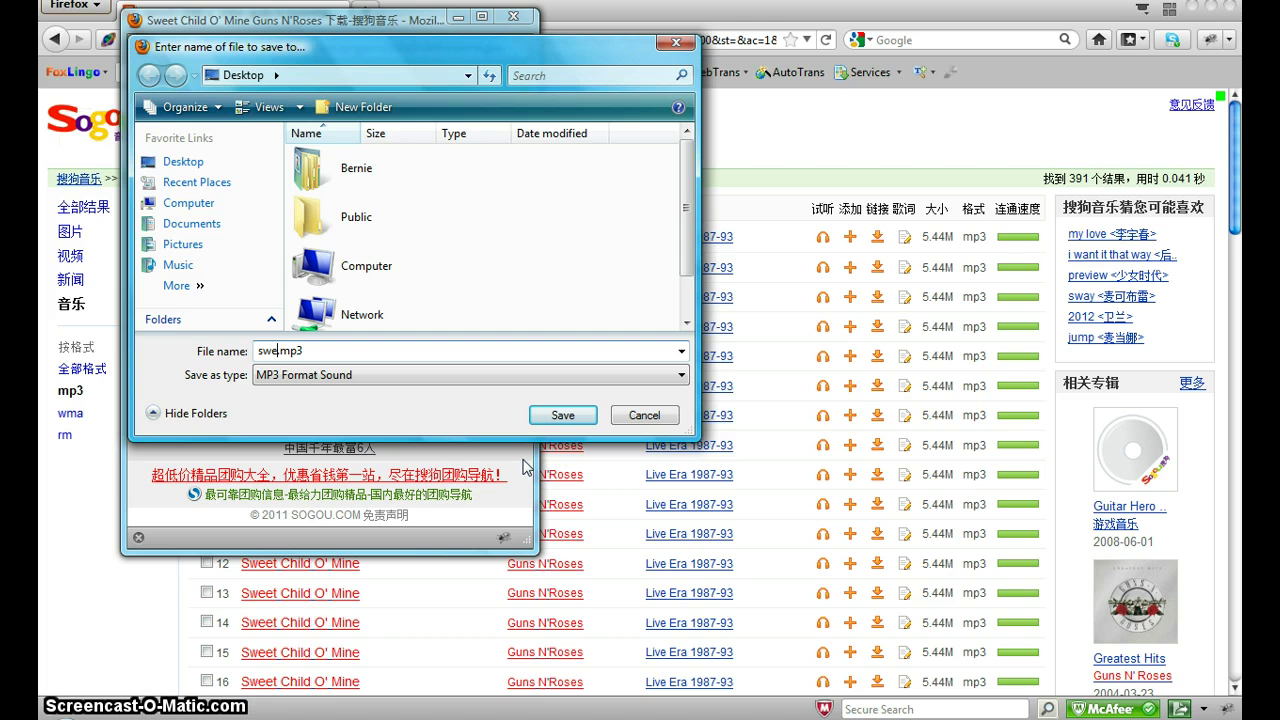
type("sweet child o min")
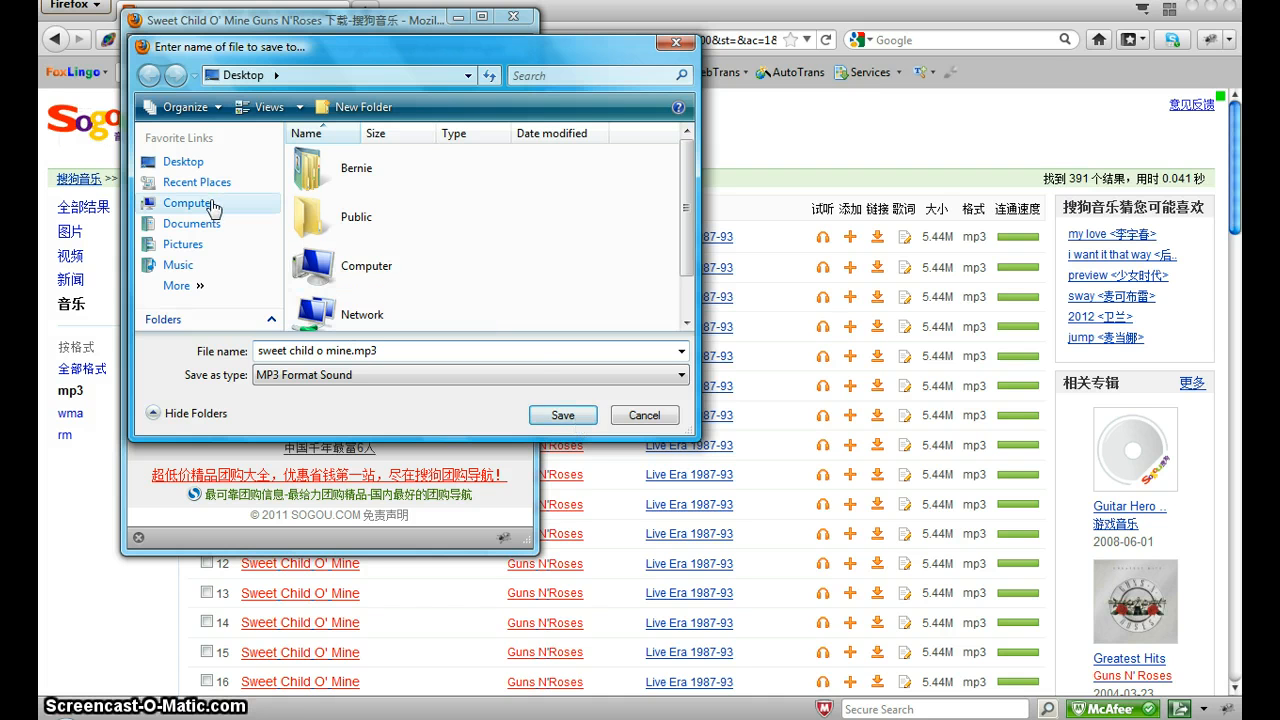
mouse_move(562, 415)
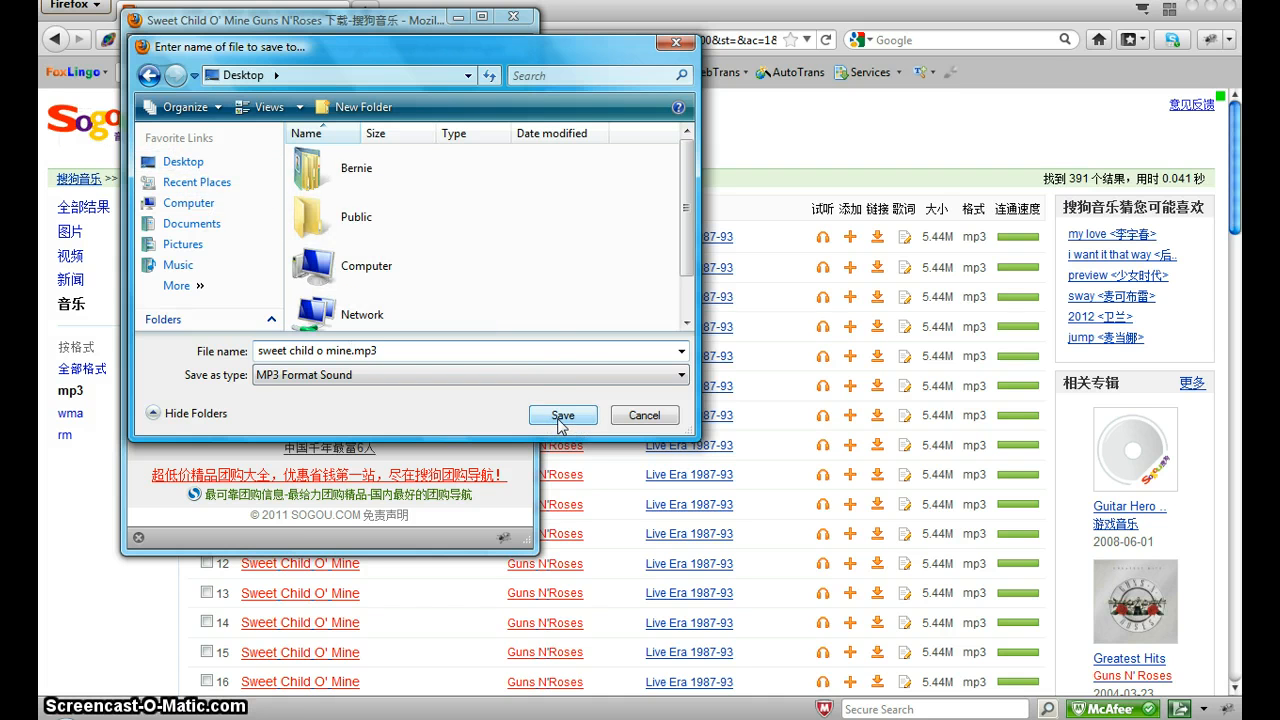
left_click(562, 415)
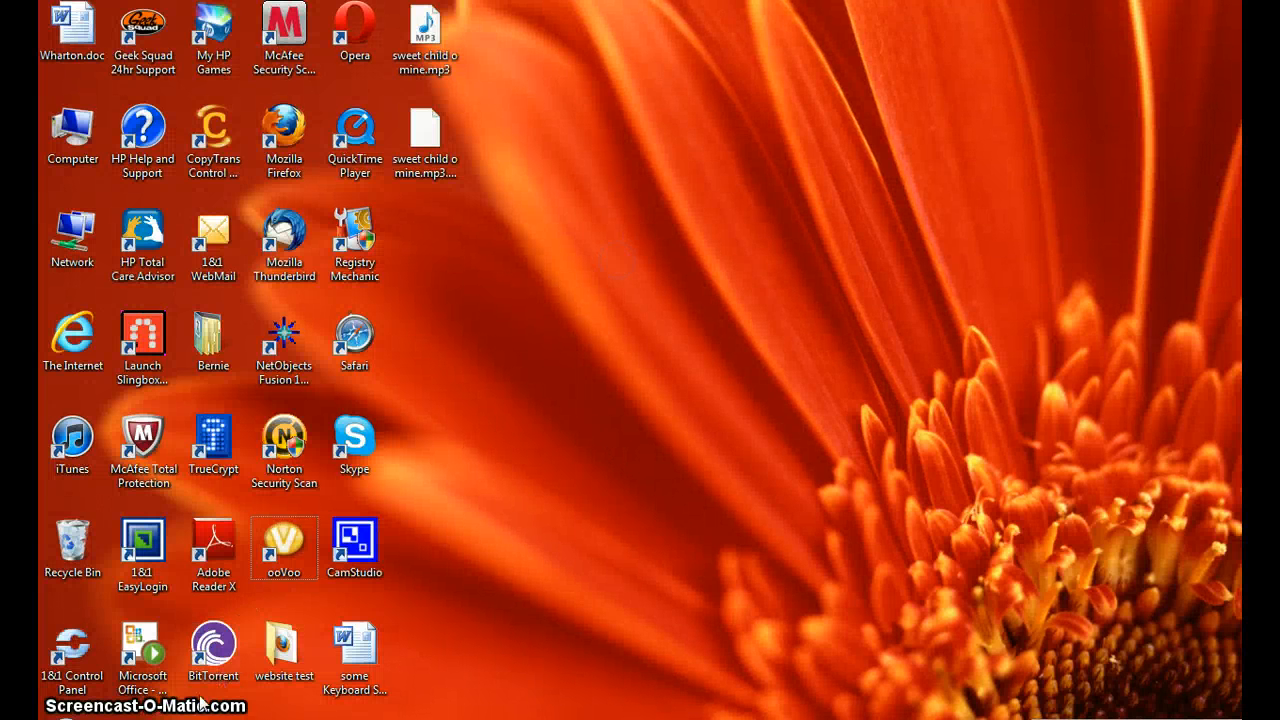
Delete sweet child o mine.mp3 from the desktop to the Recycle Bin.
left_click(425, 40)
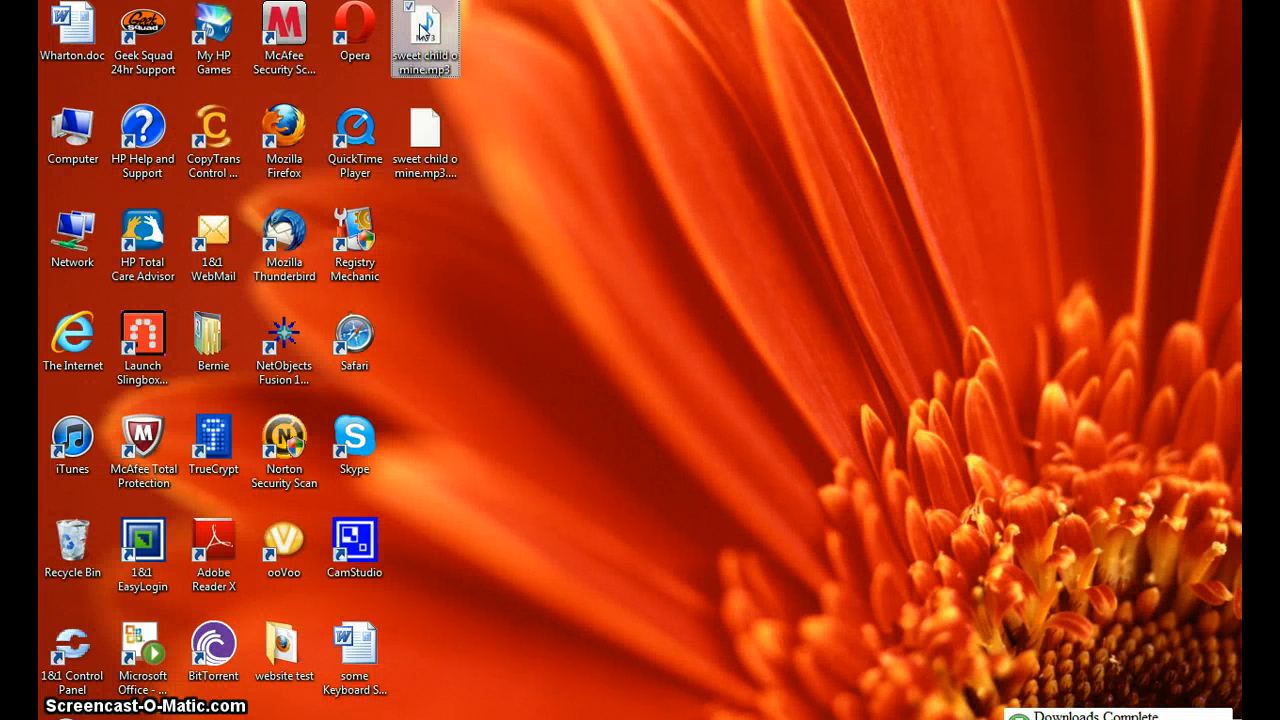
key("Delete")
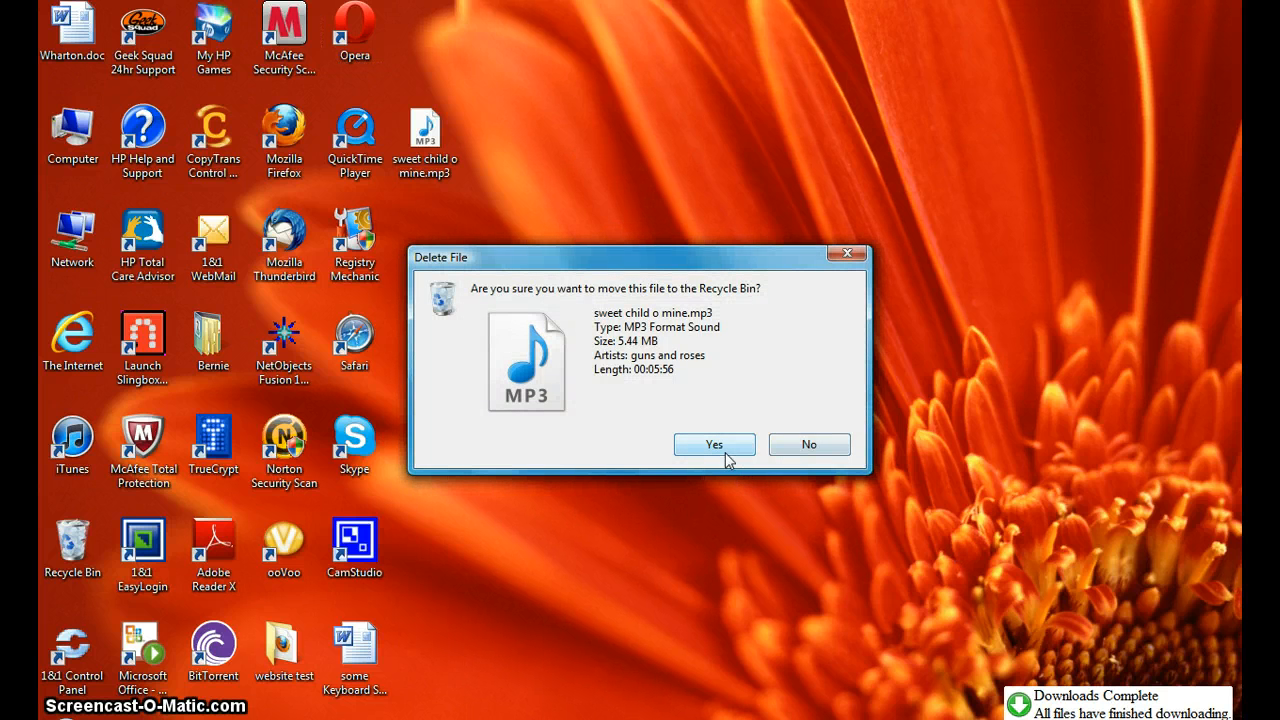
left_click(714, 444)
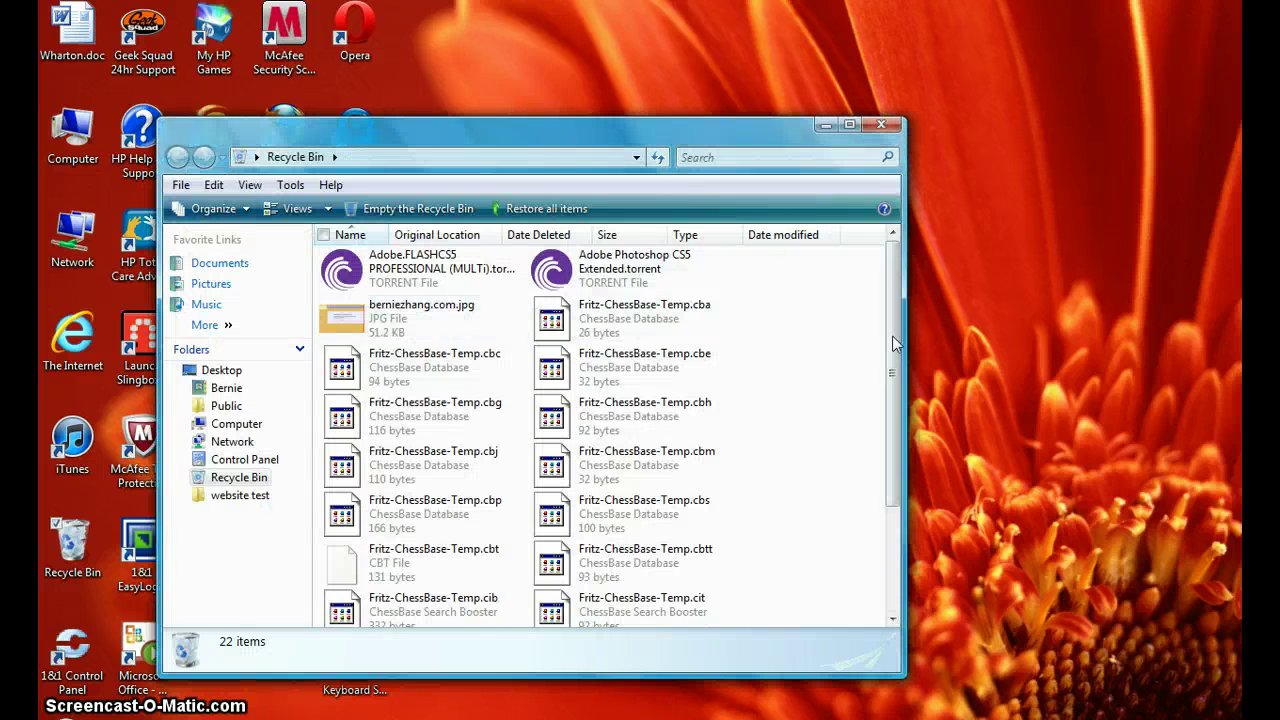
Restore sweet child o mine.mp3 from the Recycle Bin into the desktop's top row.
scroll("down", 3)
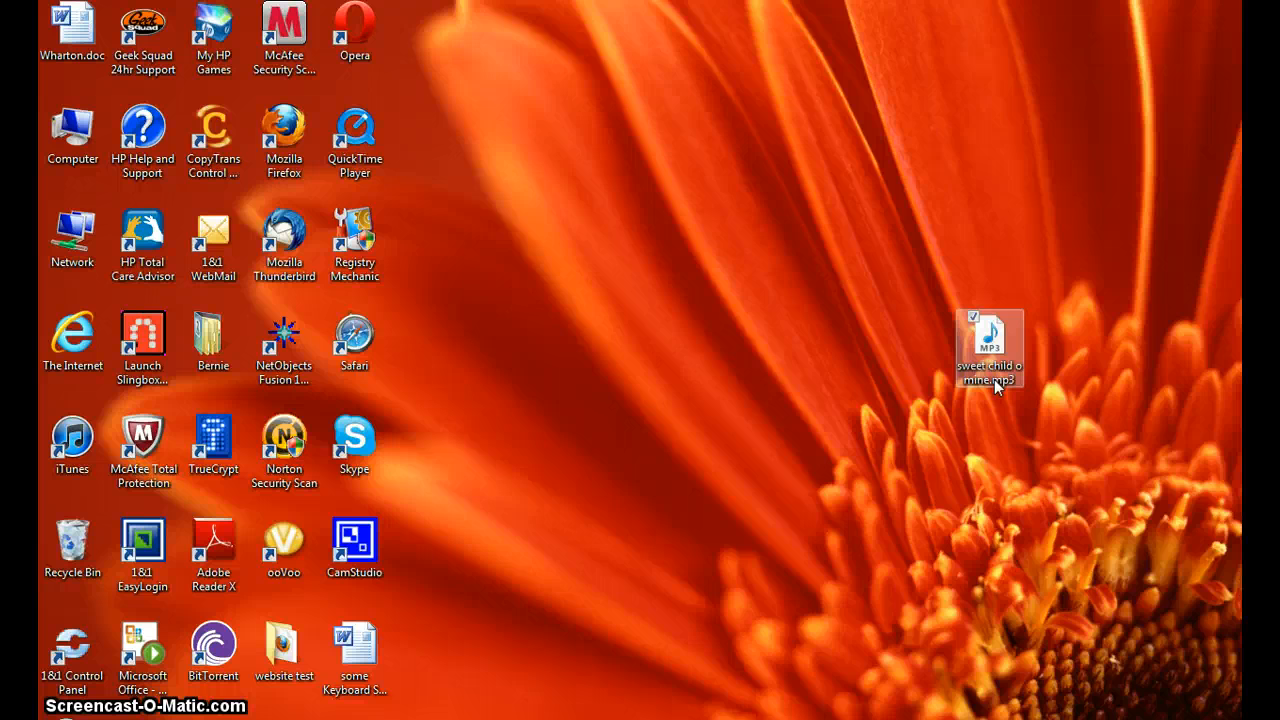
left_click_drag(988, 348, 424, 37)
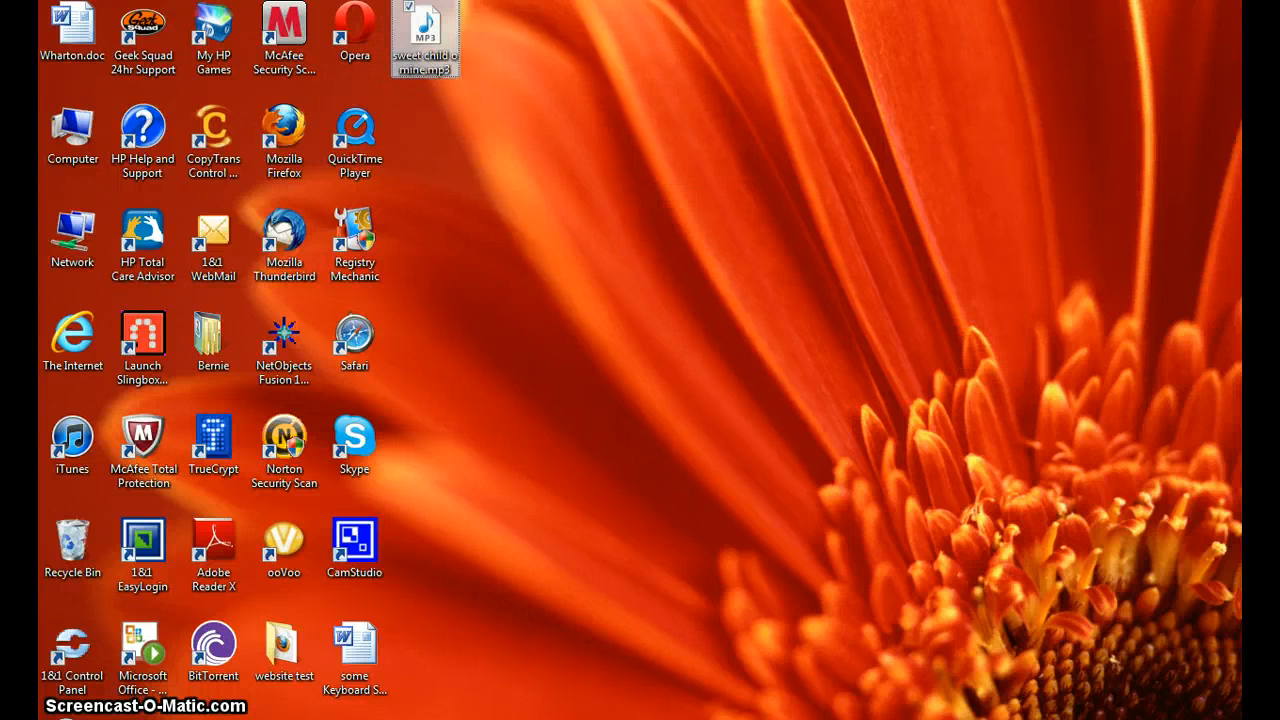
left_click(620, 182)
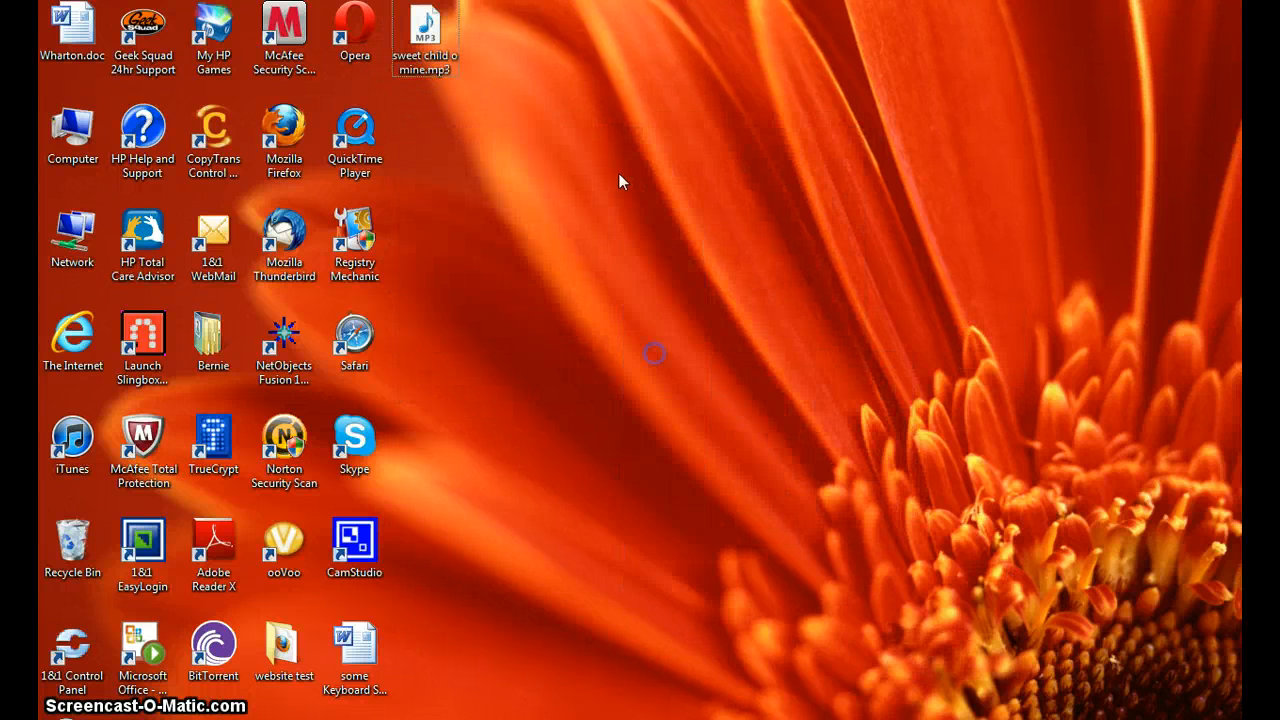
left_click(72, 440)
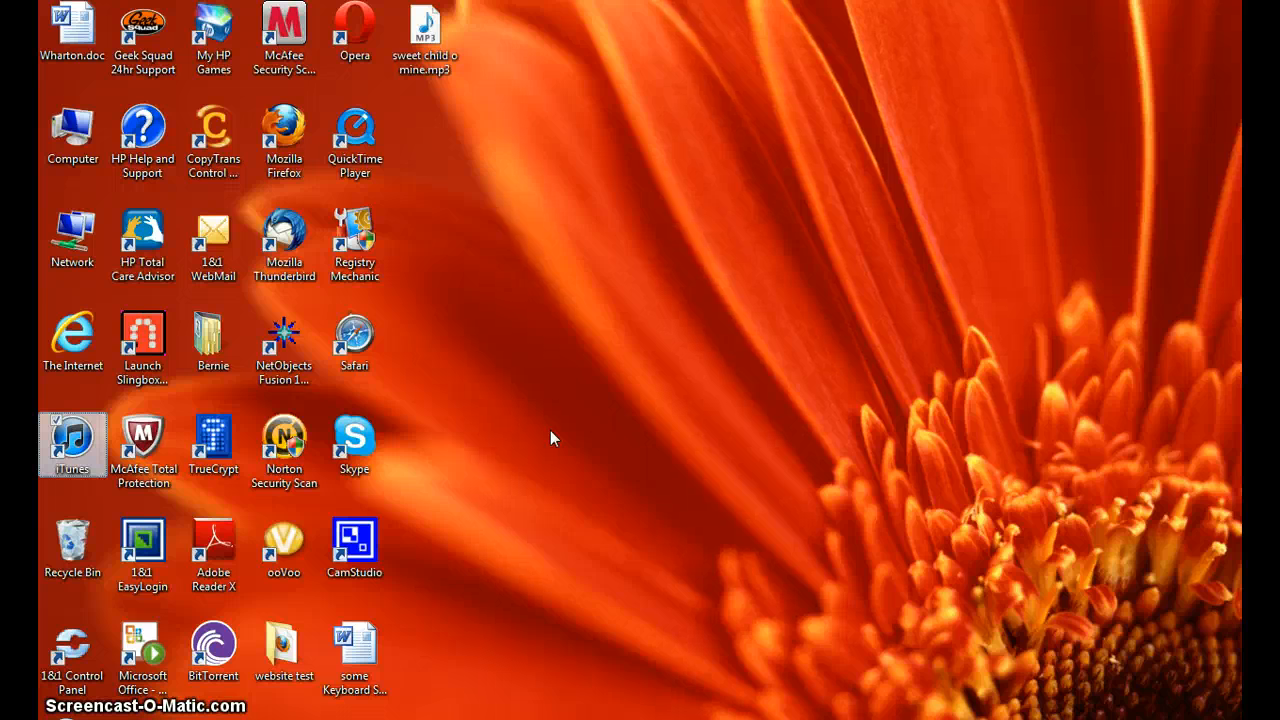
Launch iTunes and remove Single Ladies and Rabbit Run from the library.
double_click(72, 445)
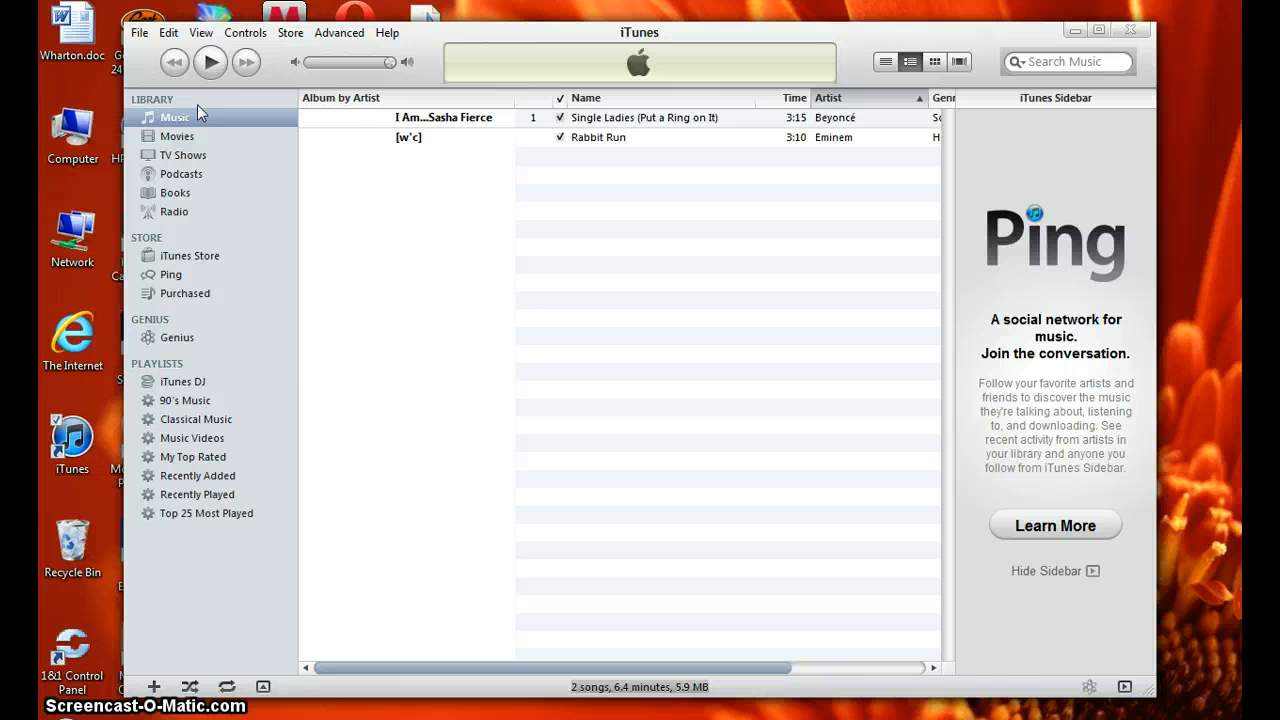
right_click(645, 117)
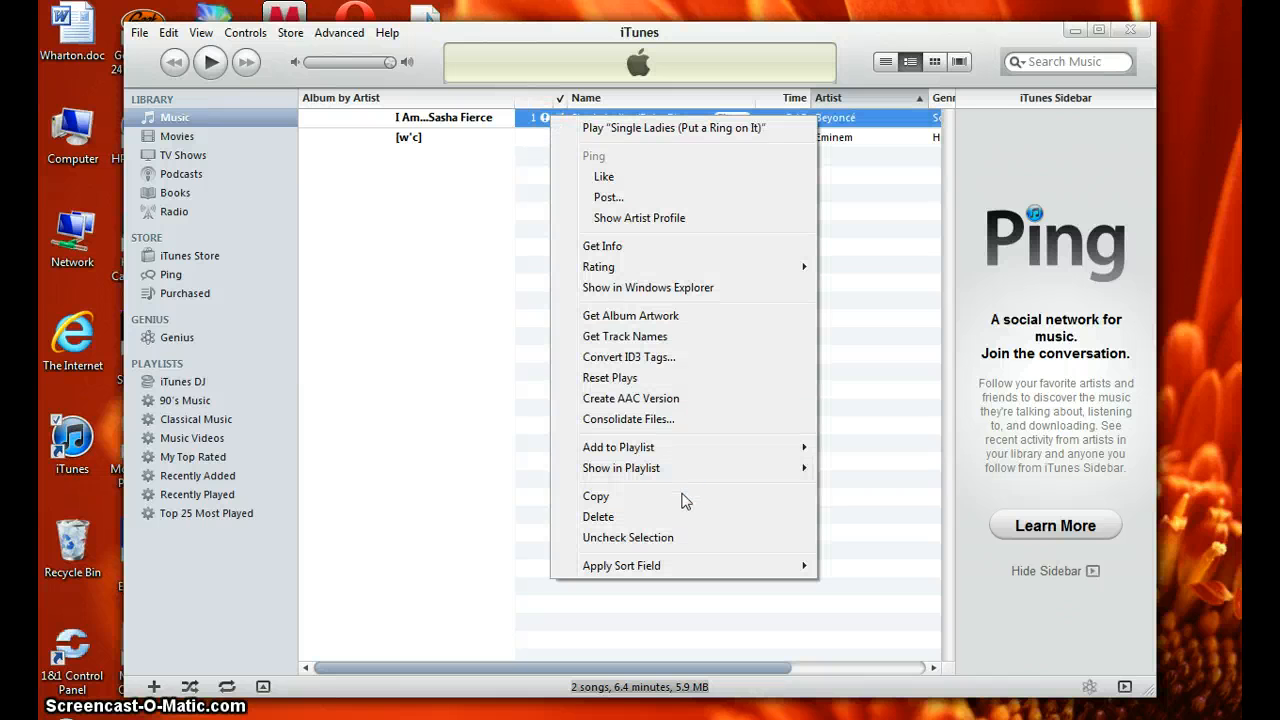
left_click(598, 516)
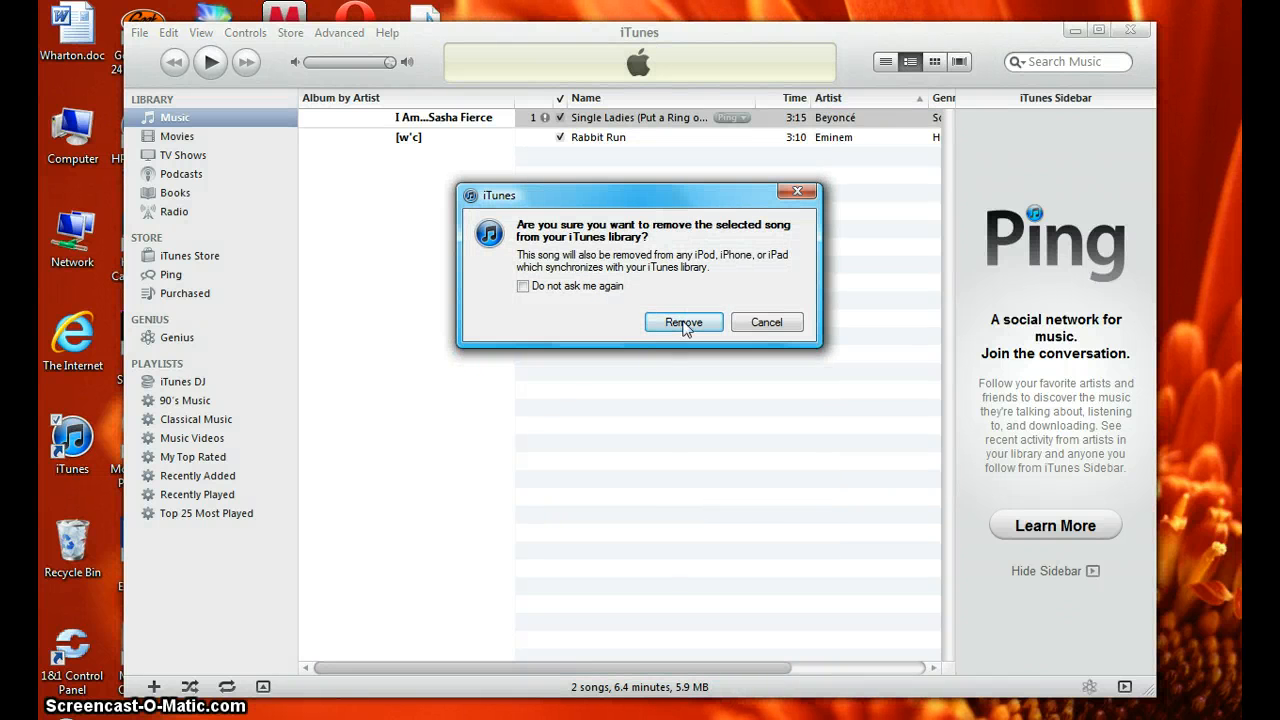
left_click(683, 322)
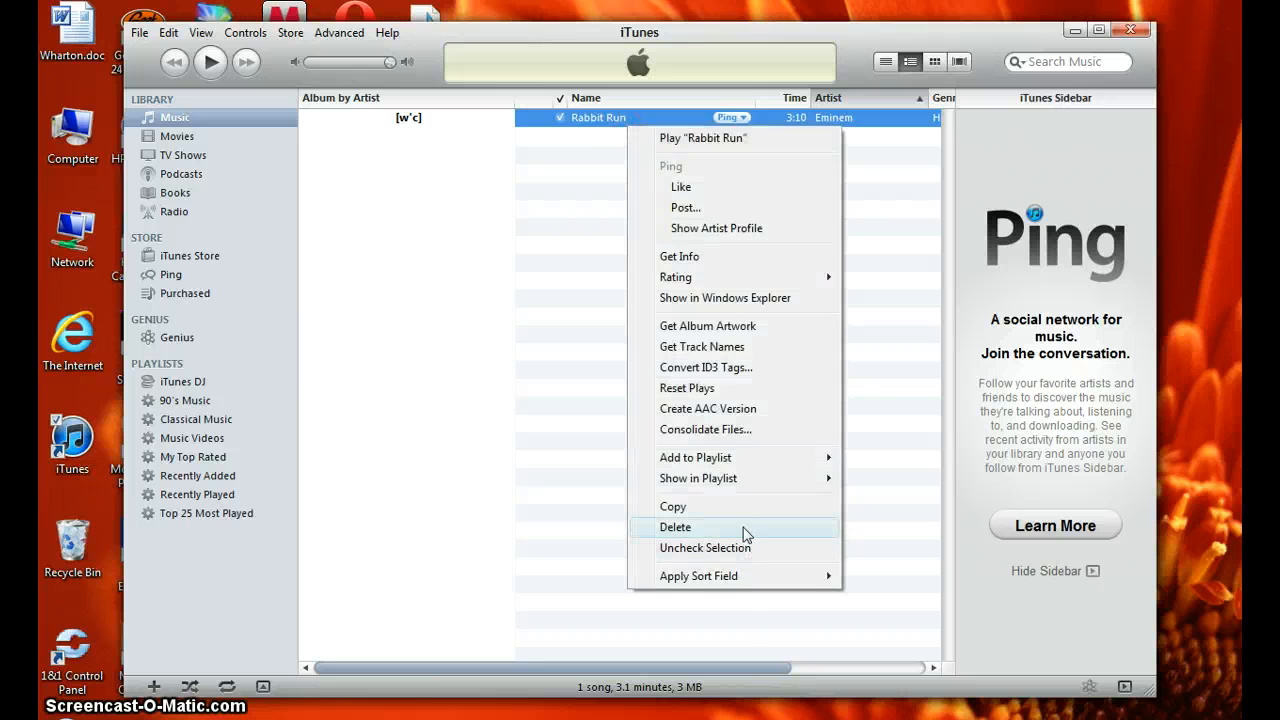
left_click(675, 527)
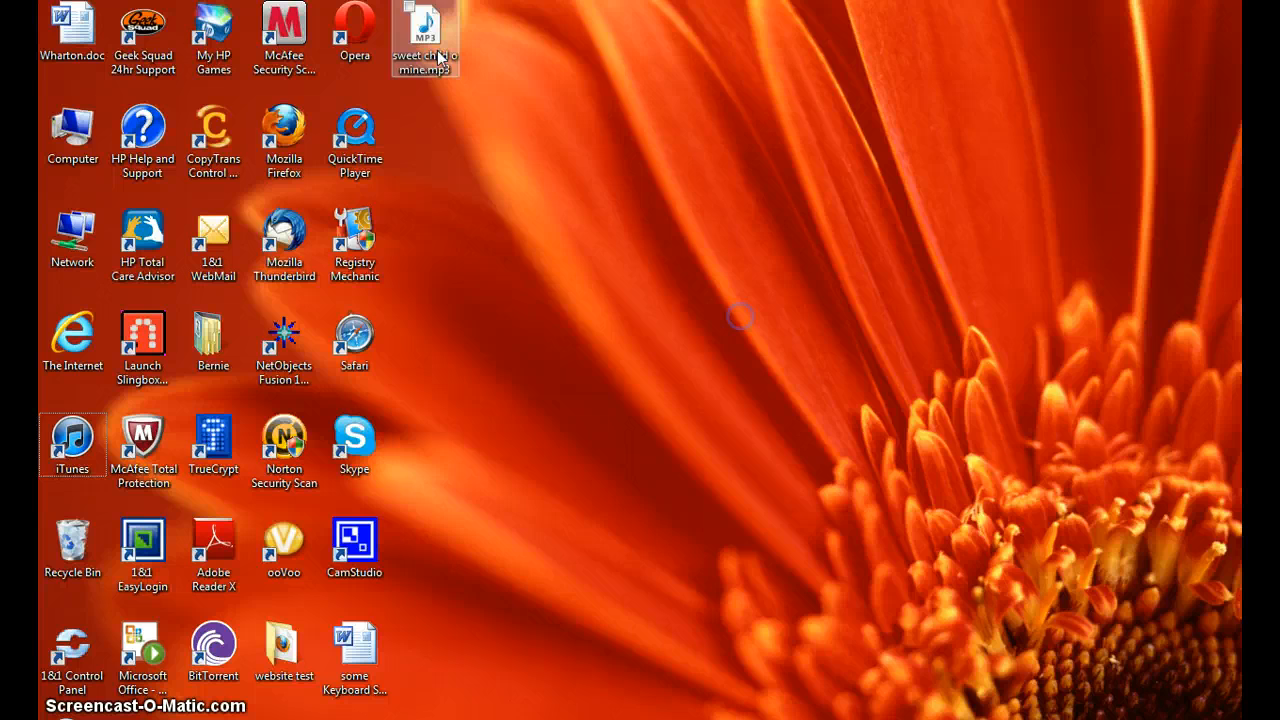
Open sweet child o mine.mp3 from the desktop so it plays in iTunes.
double_click(72, 443)
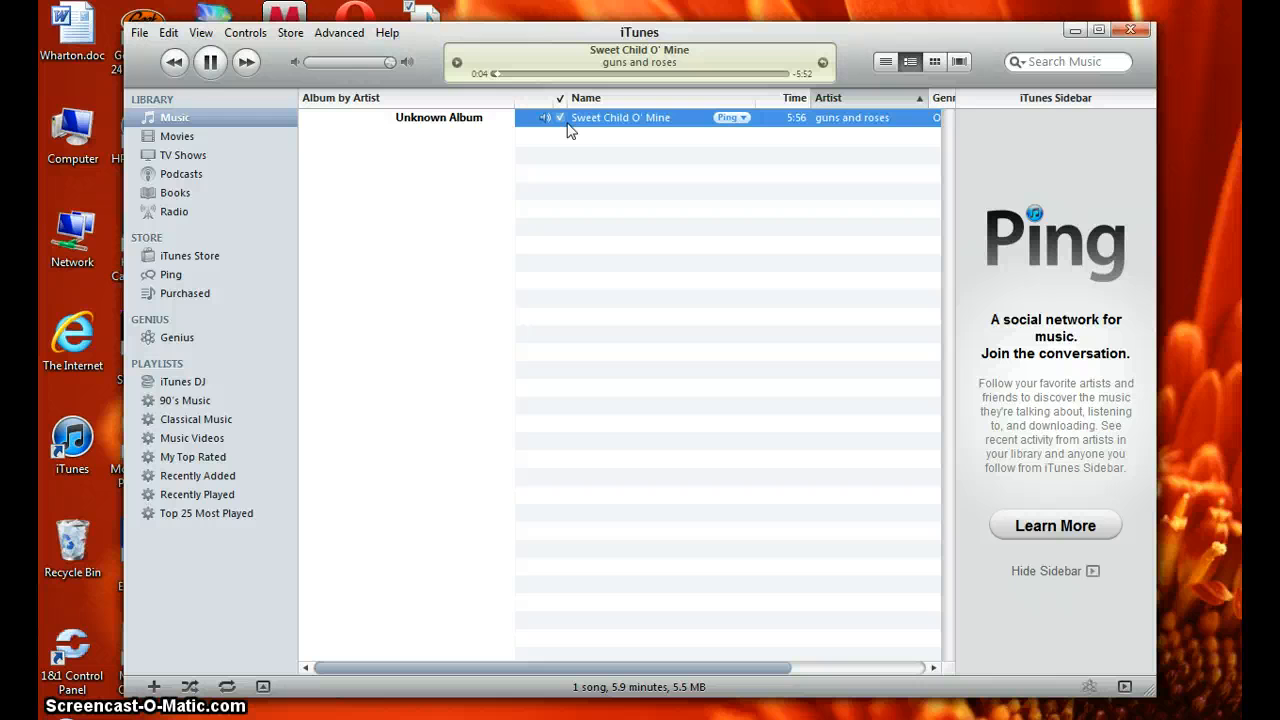
left_click(210, 62)
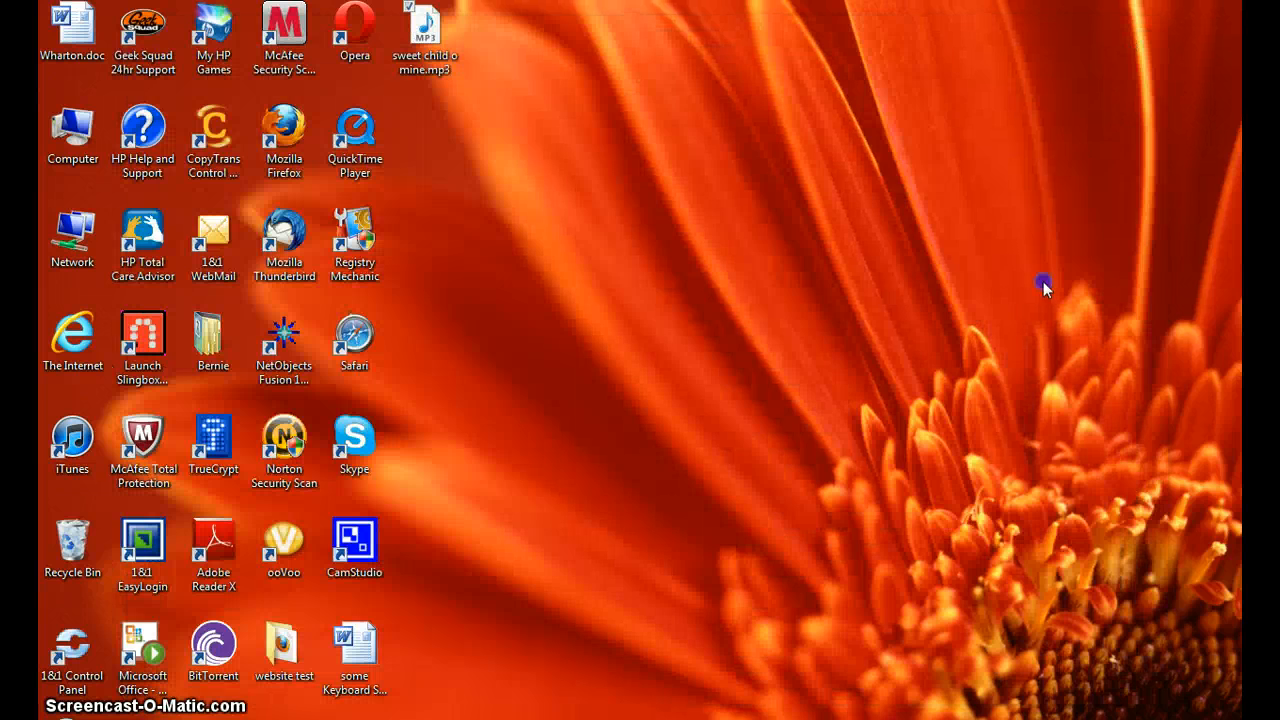
Switch back to Firefox showing the Sweet Child O' Mine search results.
left_click(424, 40)
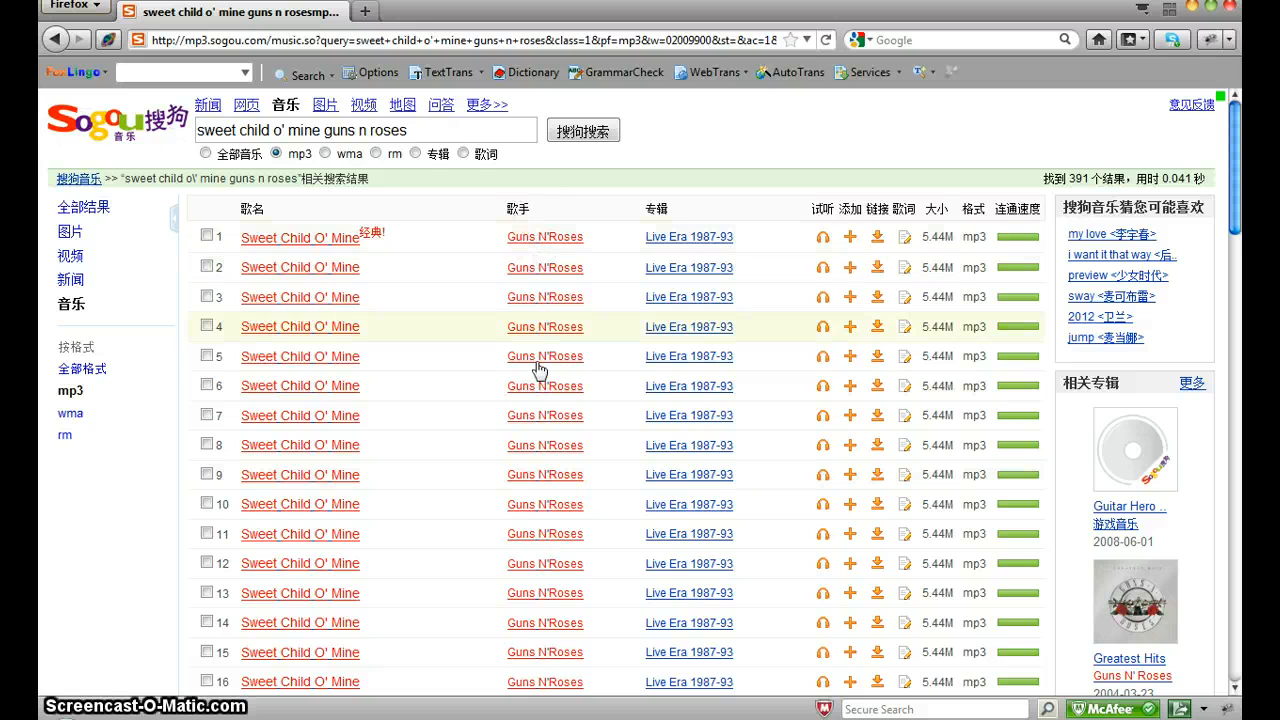
mouse_move(556, 370)
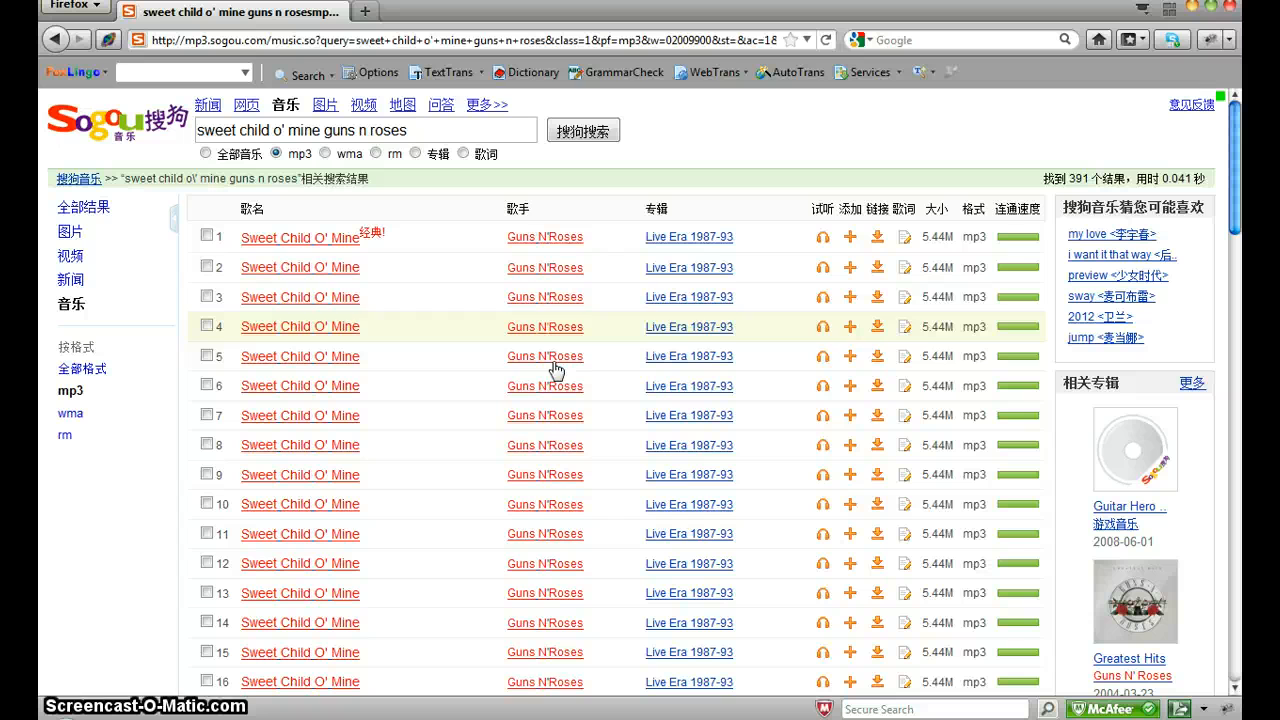